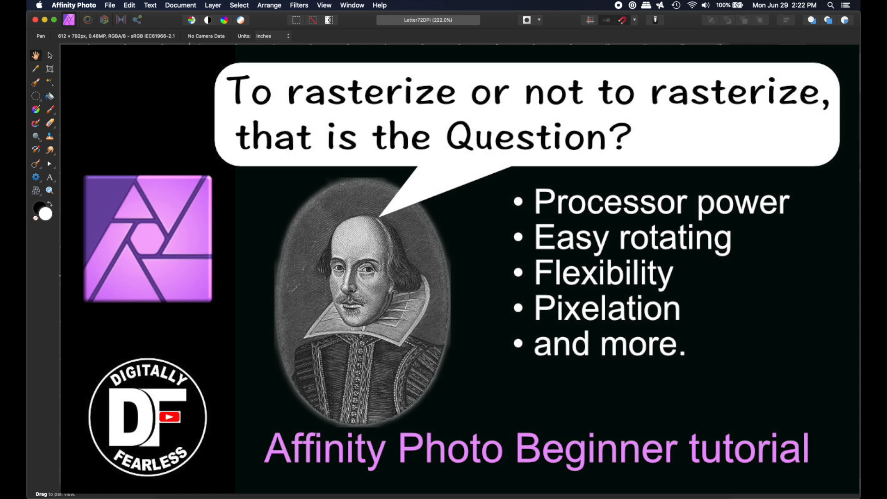
# Step: Open the Document menu over the blank 612 × 792 px letter page
pyautogui.click(180, 5)
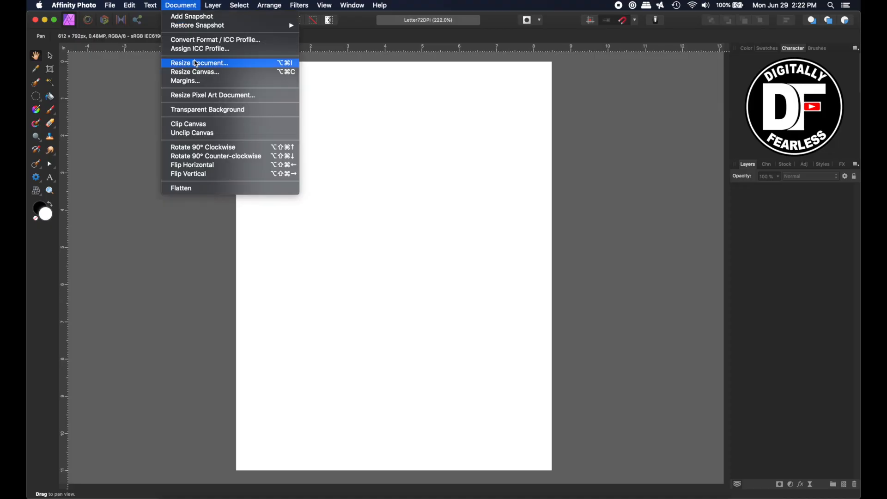
pyautogui.click(199, 62)
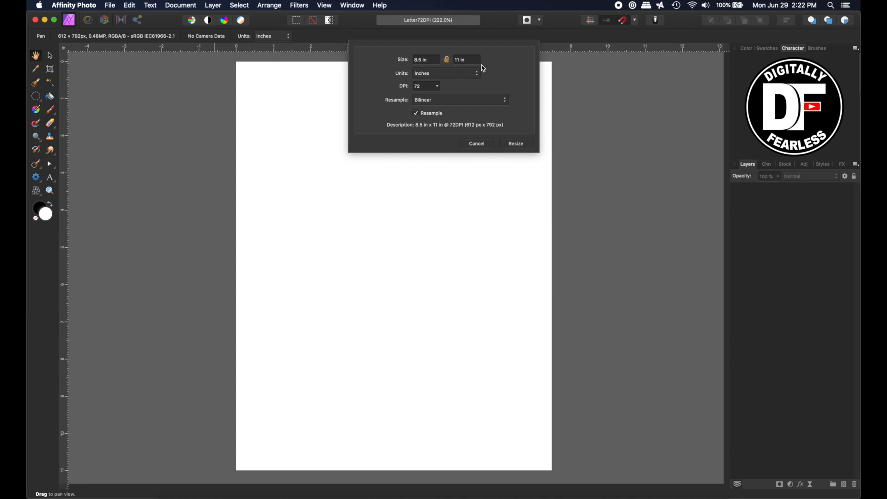
pyautogui.click(477, 143)
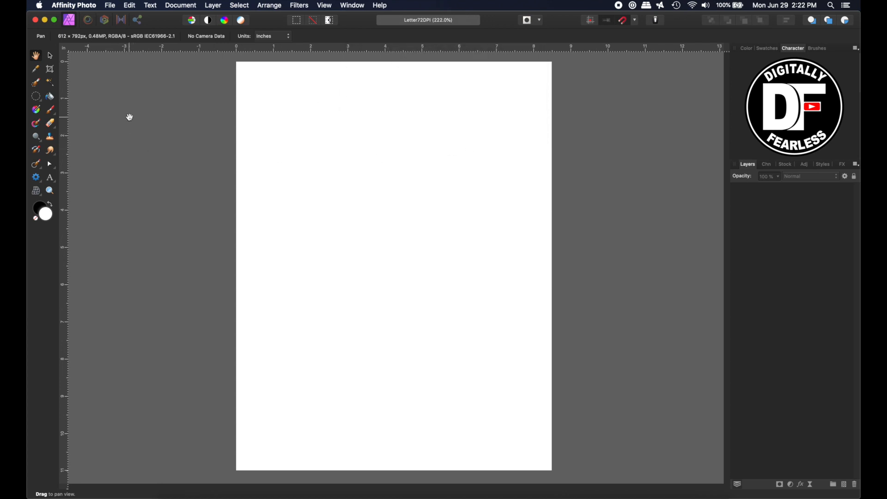
pyautogui.moveTo(786, 166)
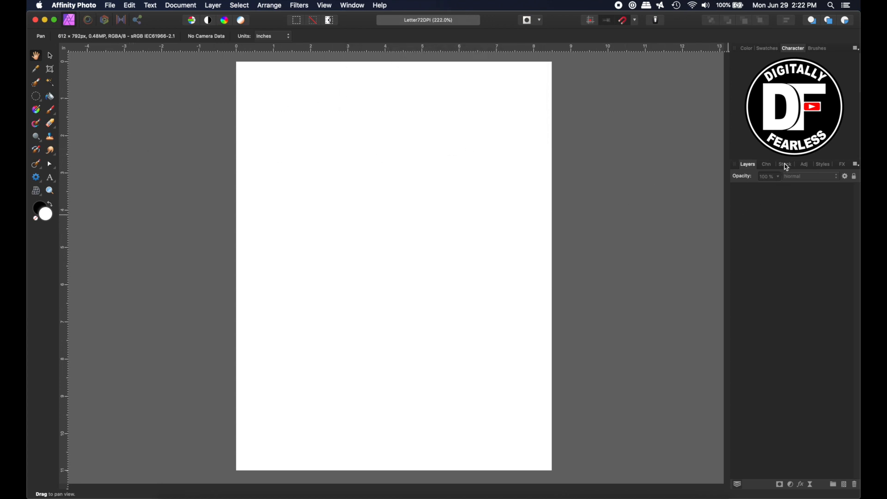
# Step: Switch the Stock panel source to Pixabay and scroll to the child's face photo
pyautogui.click(784, 164)
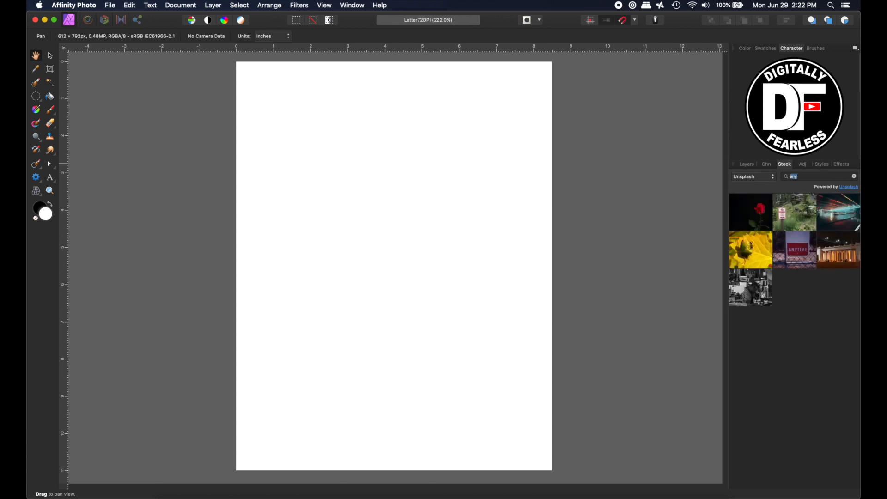
pyautogui.click(753, 177)
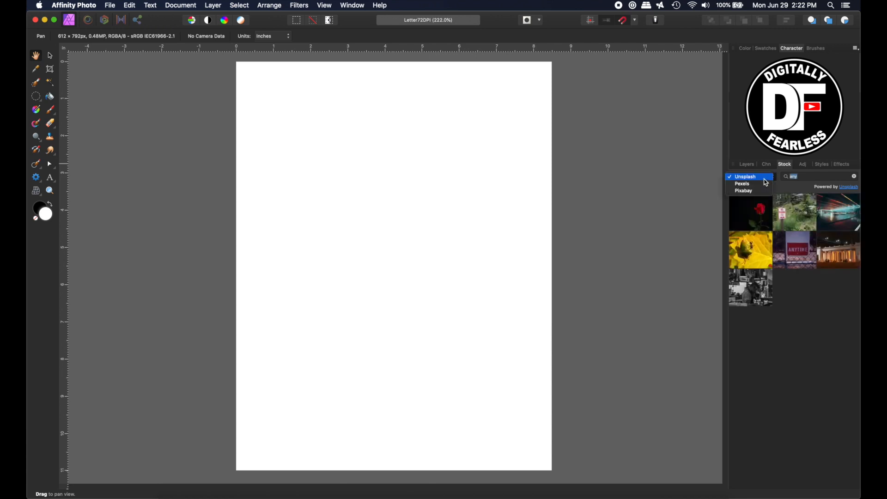
pyautogui.click(744, 190)
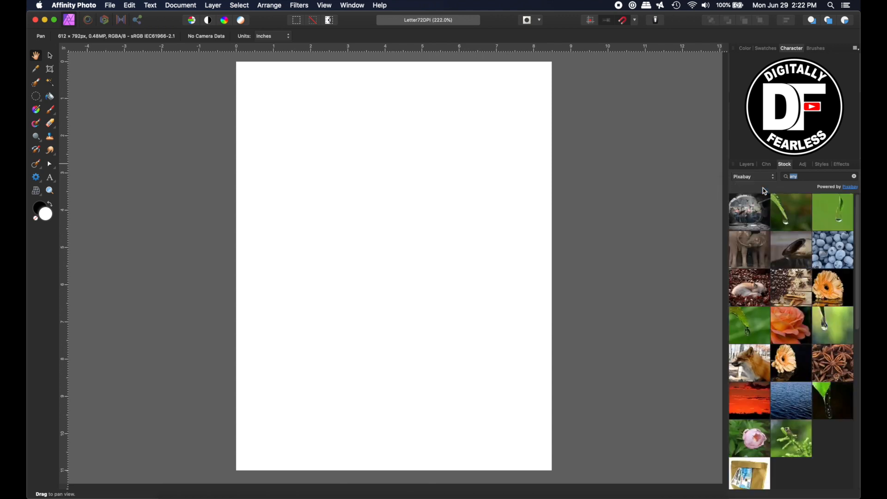
pyautogui.scroll(-3)
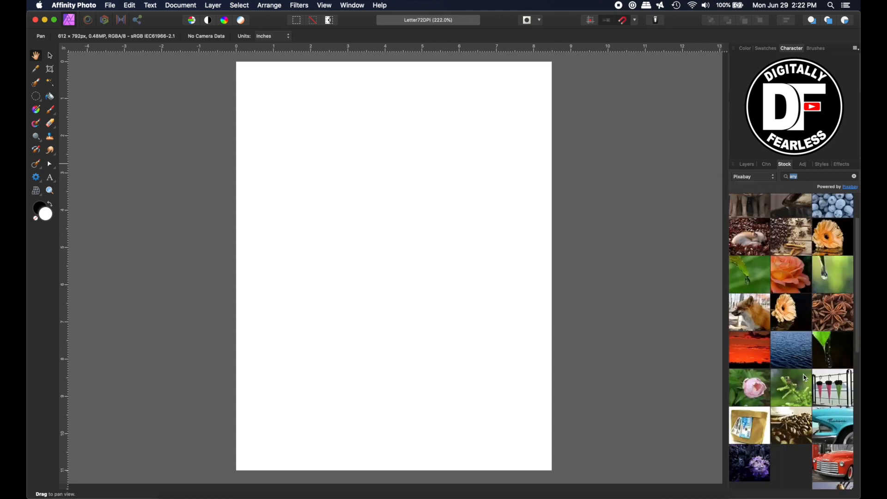
pyautogui.scroll(-3)
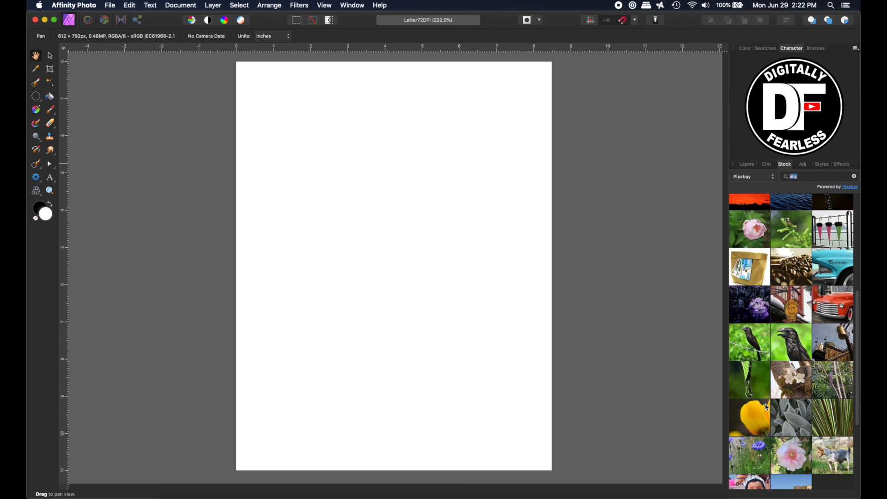
pyautogui.scroll(-3)
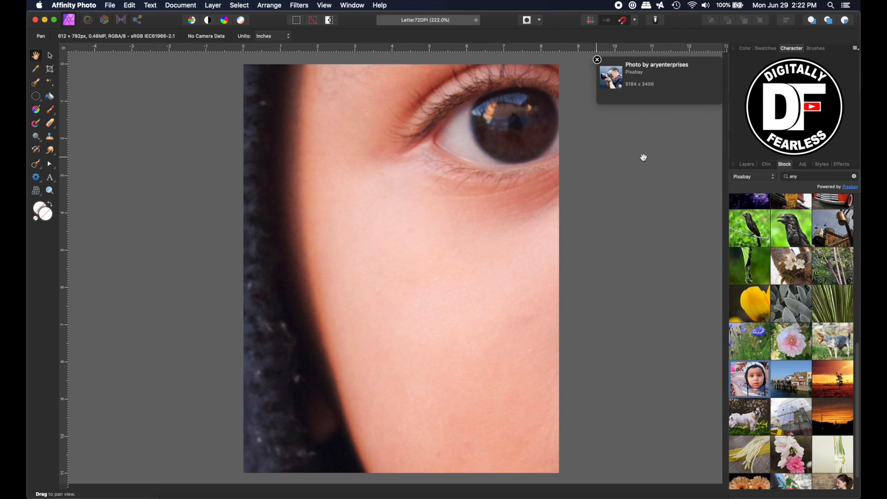
# Step: Select the placed Pixabay photo layer to reposition the child's eye
pyautogui.click(747, 164)
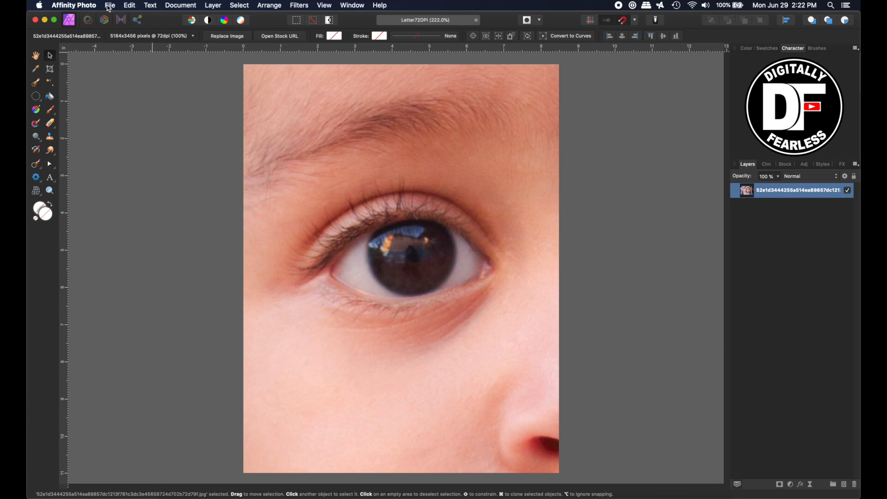
# Step: Save the document as 'PhotoNoraster' via File > Save As
pyautogui.click(110, 5)
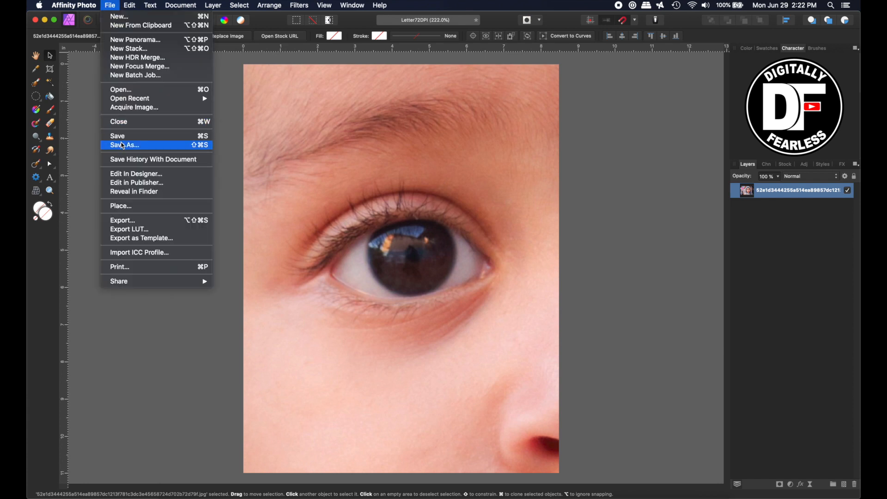
pyautogui.click(124, 144)
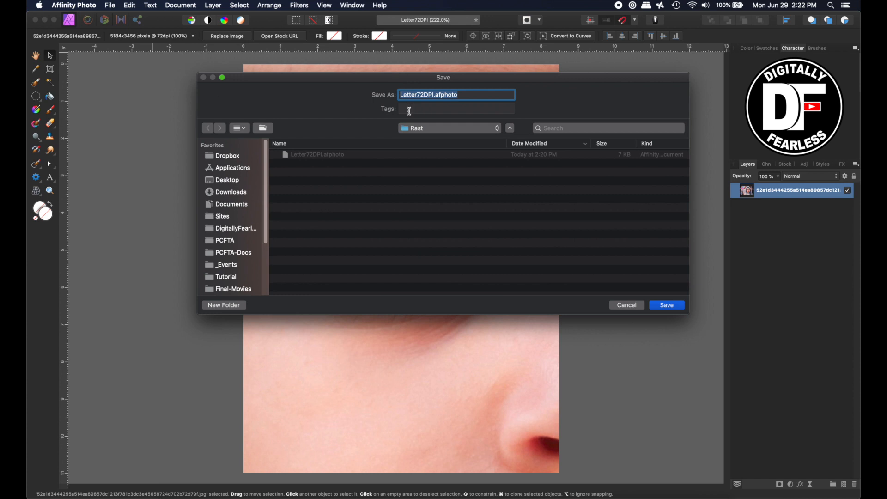
pyautogui.write('PhotoNo.afphoto')
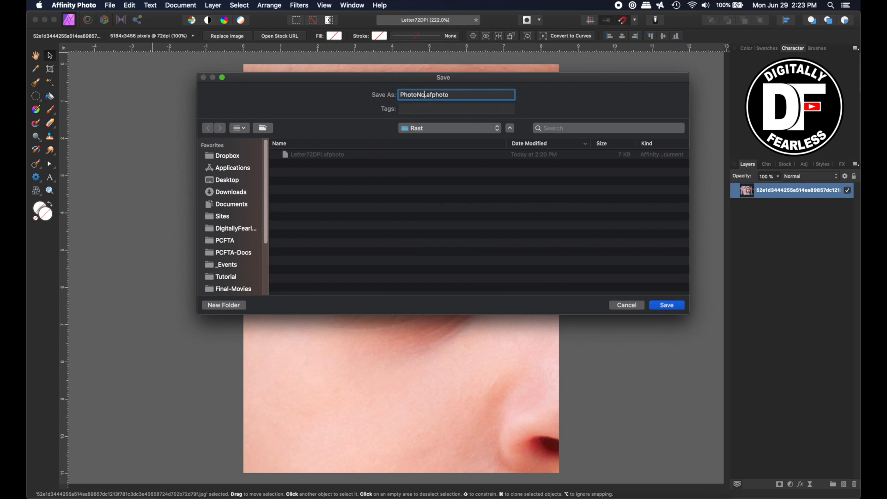
pyautogui.write('raster')
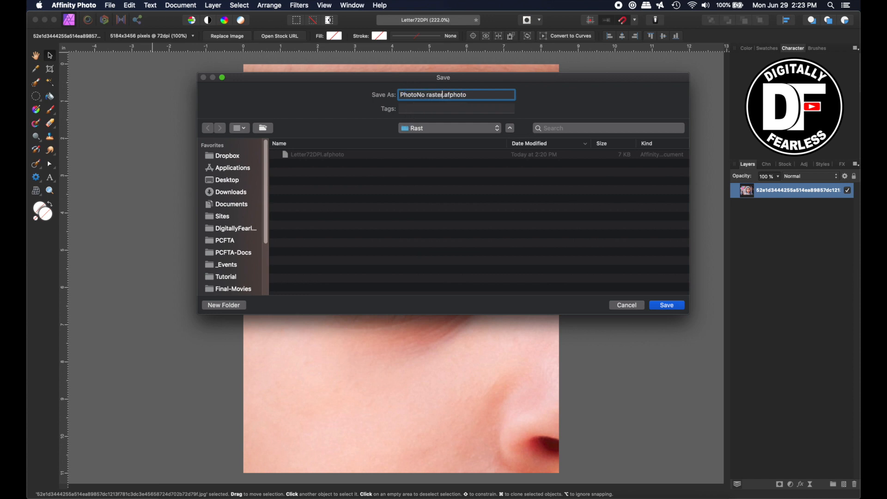
pyautogui.click(666, 305)
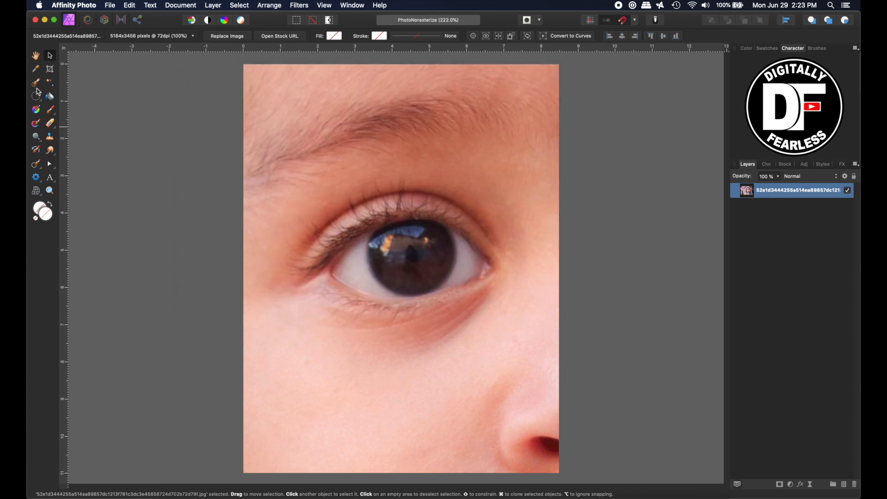
# Step: Mask the photo to an elliptical selection around the eye and select the masked layer
pyautogui.click(36, 96)
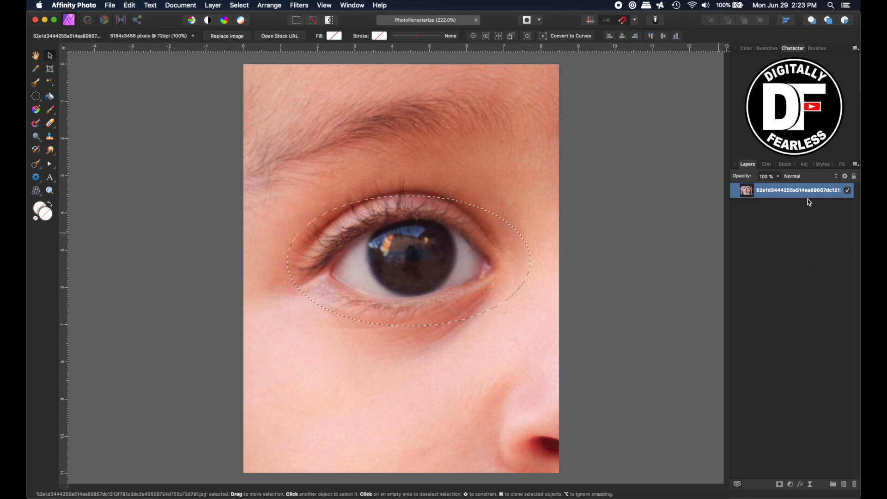
pyautogui.moveTo(782, 483)
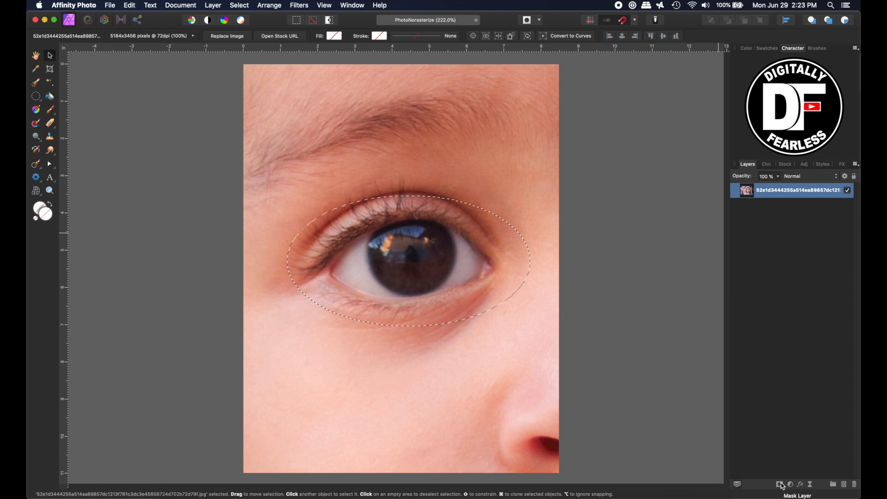
pyautogui.click(780, 484)
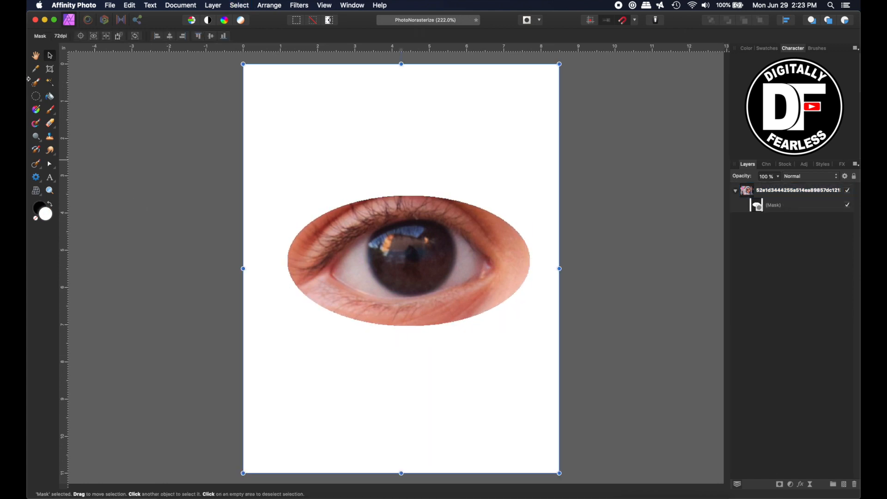
pyautogui.moveTo(676, 159)
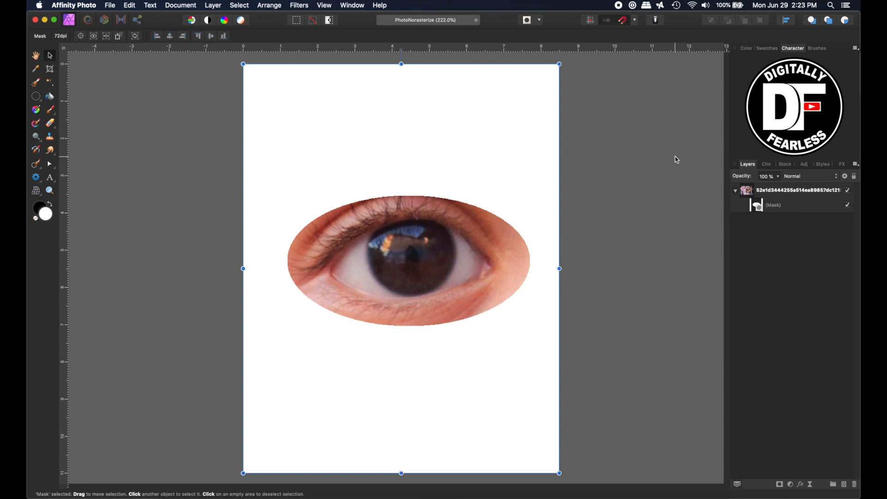
pyautogui.click(798, 190)
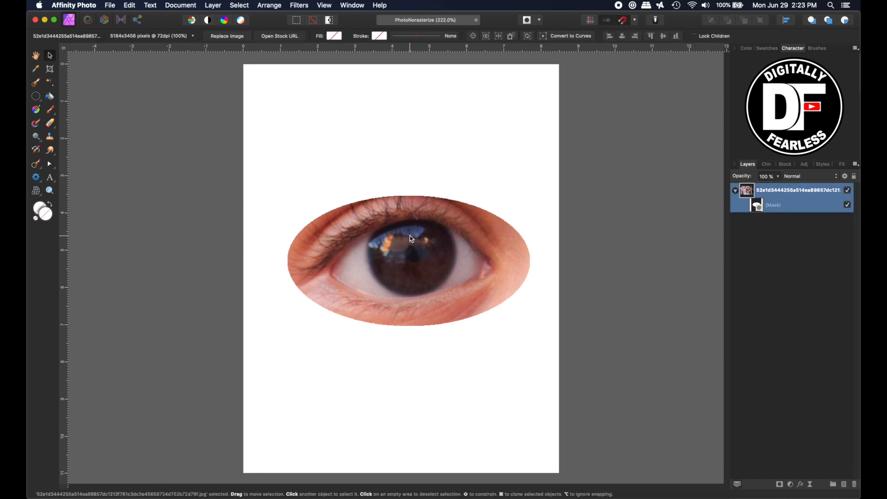
# Step: Save the masked-eye document under the name 'Masked'
pyautogui.click(110, 5)
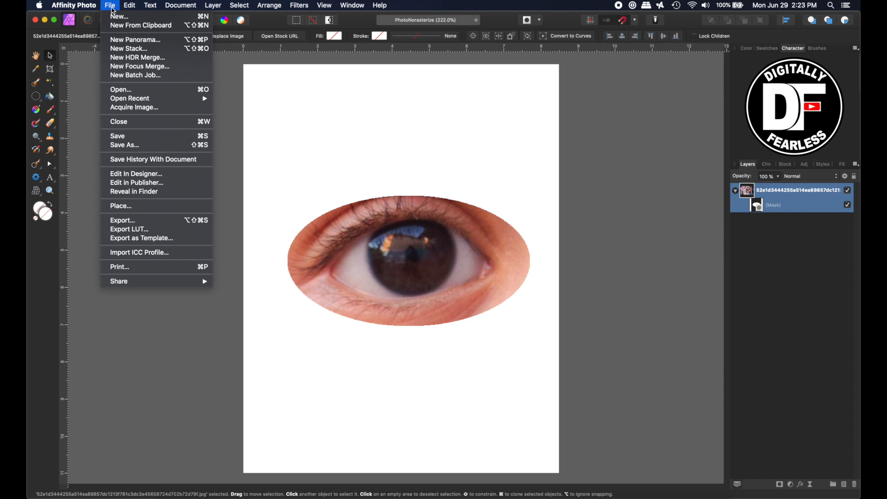
pyautogui.moveTo(121, 205)
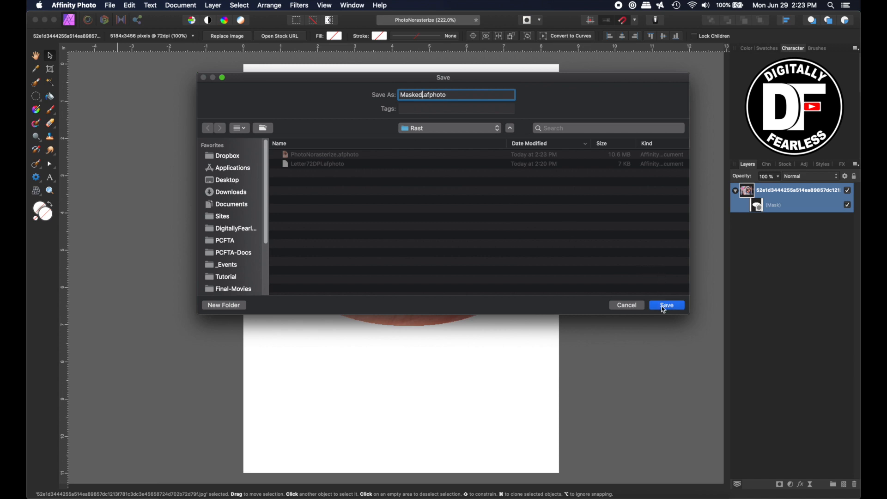
pyautogui.click(666, 305)
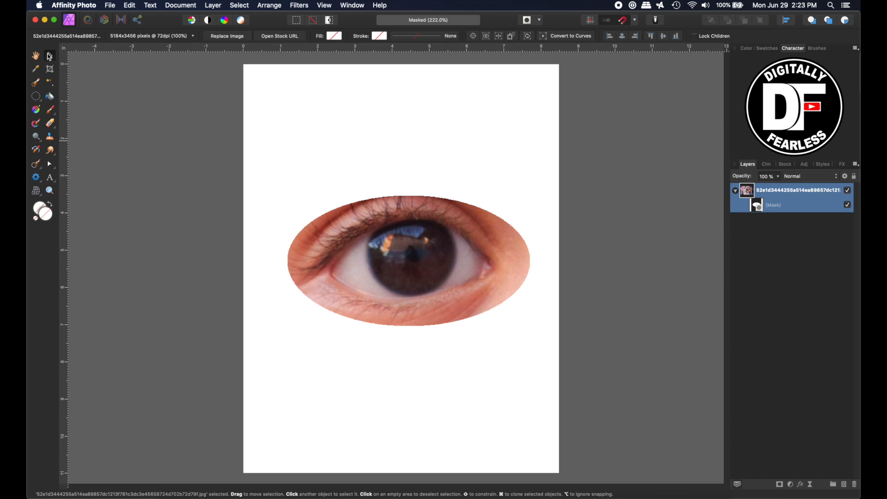
pyautogui.moveTo(633, 195)
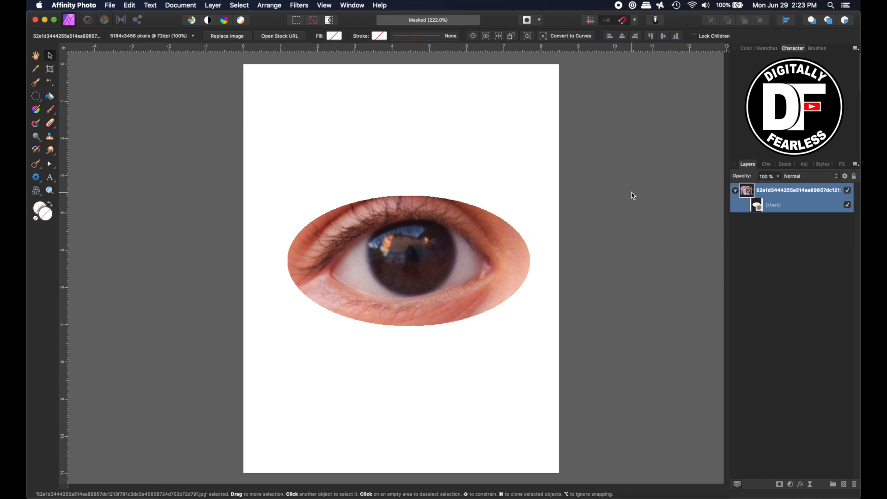
# Step: Apply Rasterize & Trim to the masked photo layer, baking in the oval mask
pyautogui.rightClick(747, 190)
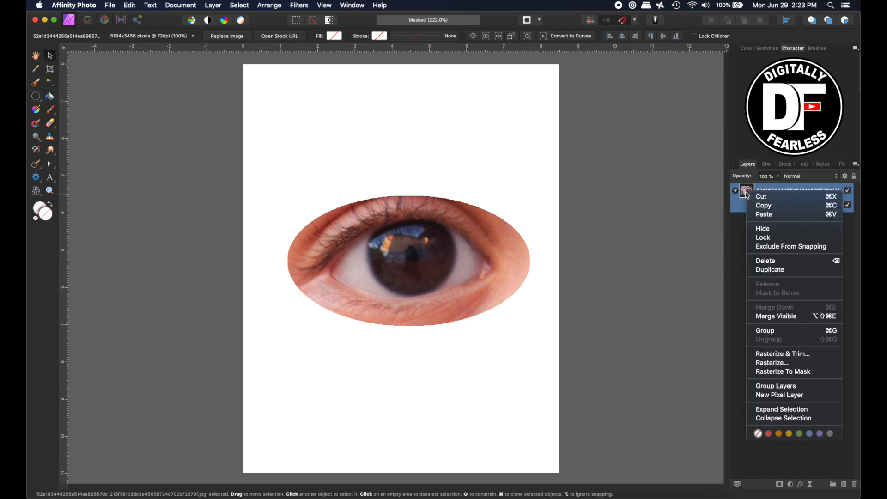
pyautogui.moveTo(796, 354)
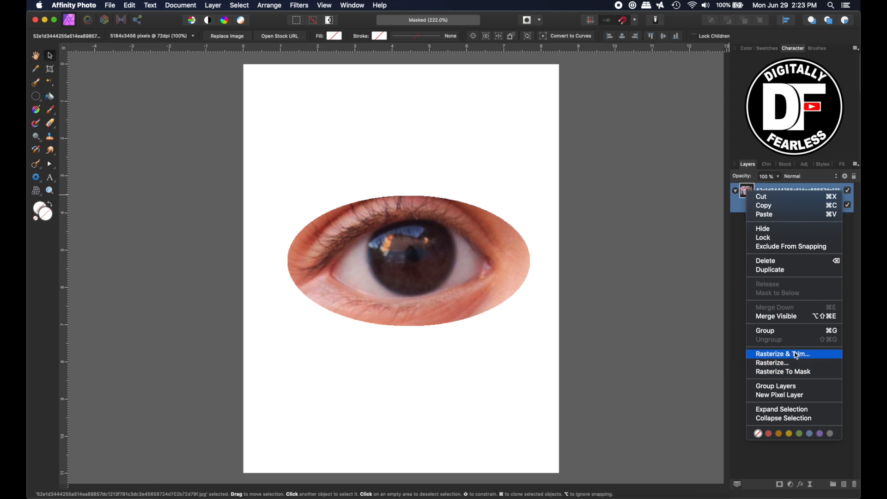
pyautogui.click(783, 354)
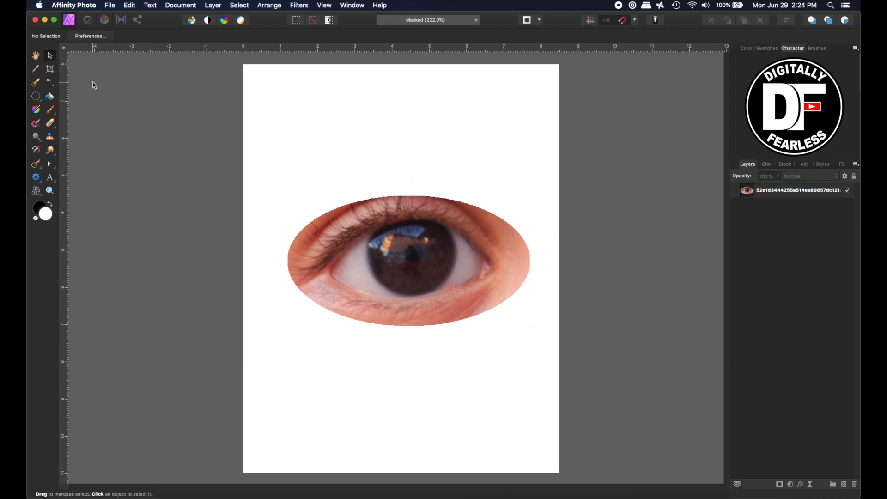
# Step: Save the rasterized eye document as 'RastTrim' via File > Save As
pyautogui.click(110, 5)
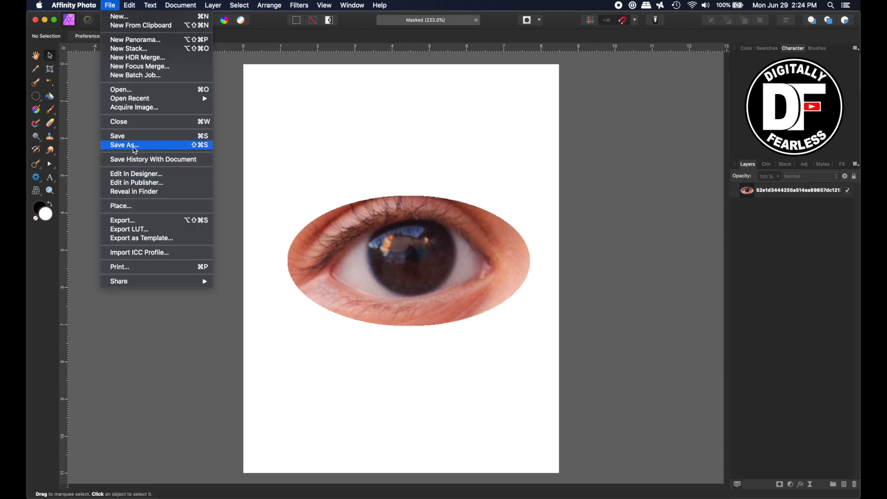
pyautogui.click(124, 145)
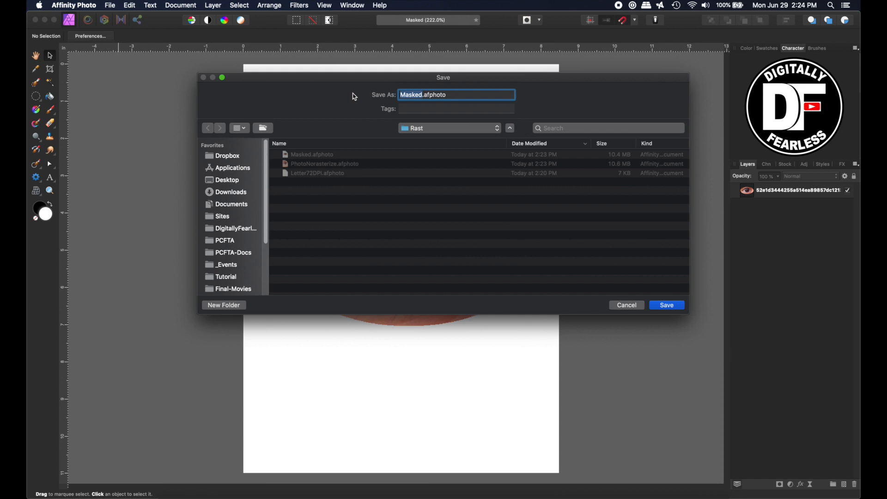
pyautogui.write('Rast')
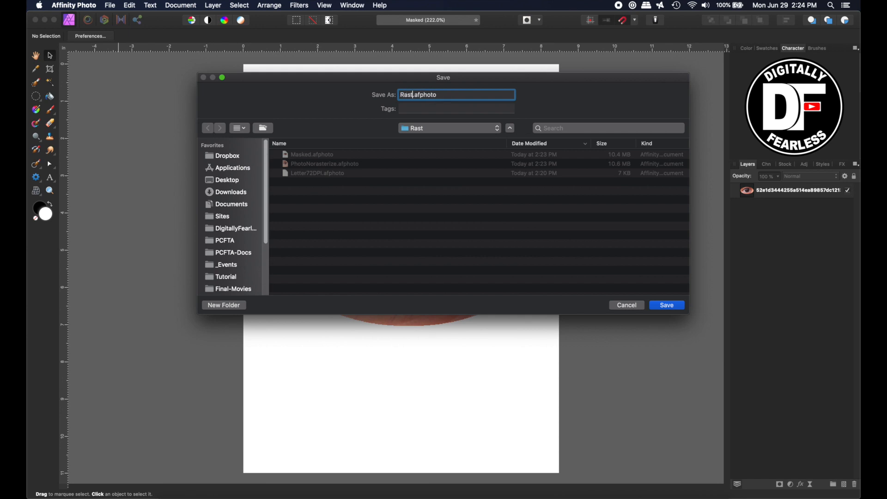
pyautogui.write('Trim')
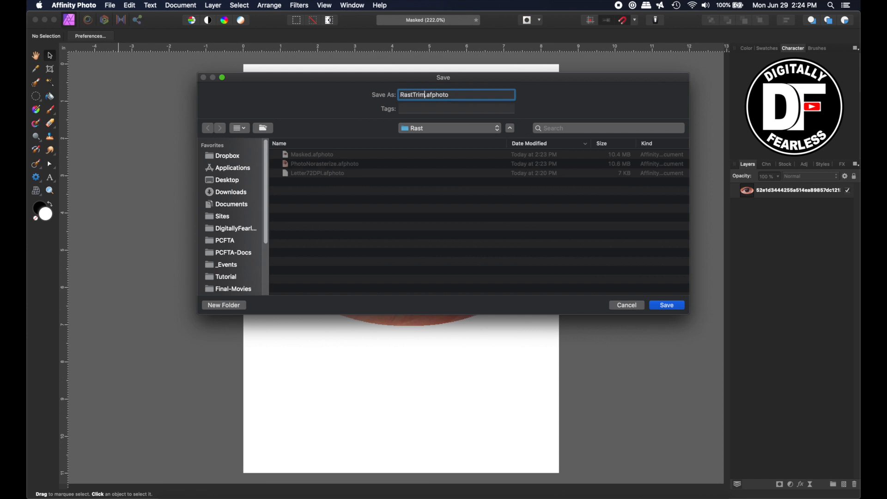
pyautogui.click(667, 305)
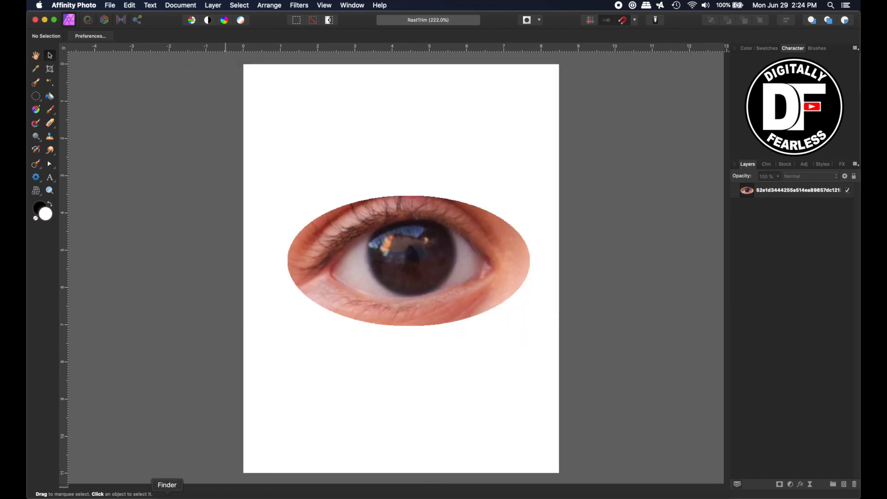
# Step: In Finder, open the Rast folder and sort files by Date Modified
pyautogui.click(166, 485)
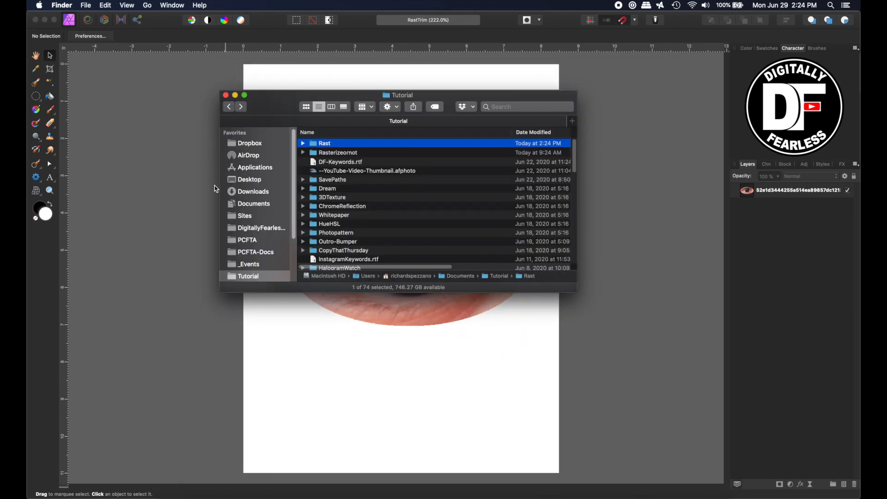
pyautogui.moveTo(316, 154)
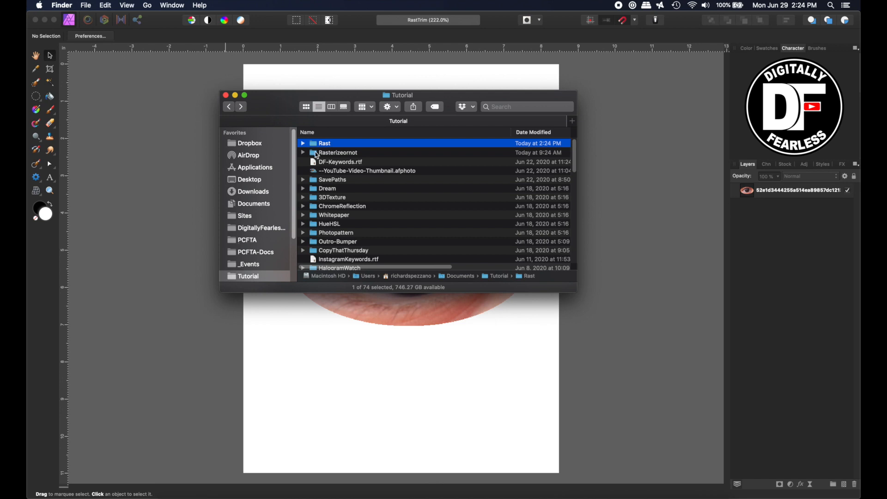
pyautogui.doubleClick(325, 142)
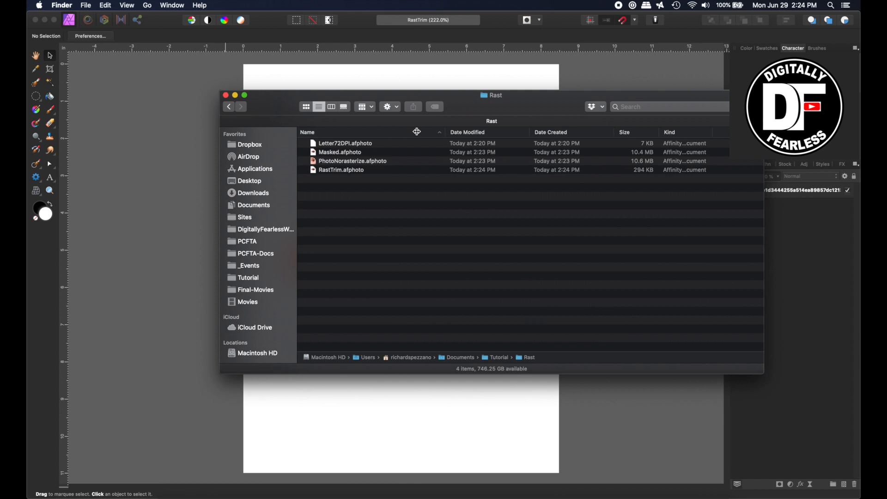
pyautogui.click(468, 132)
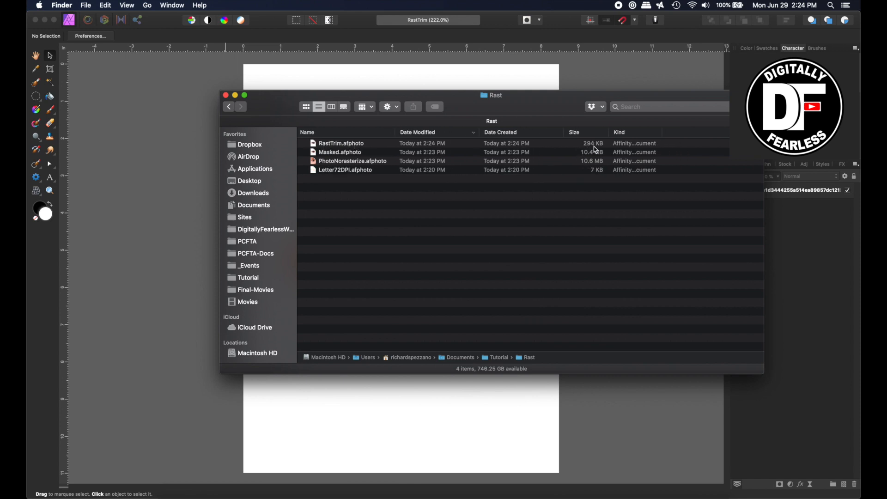
pyautogui.moveTo(604, 146)
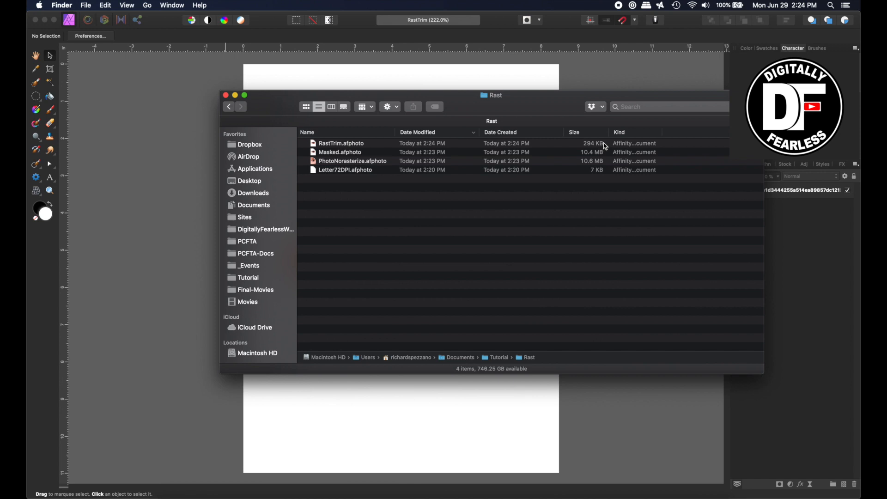
pyautogui.moveTo(368, 161)
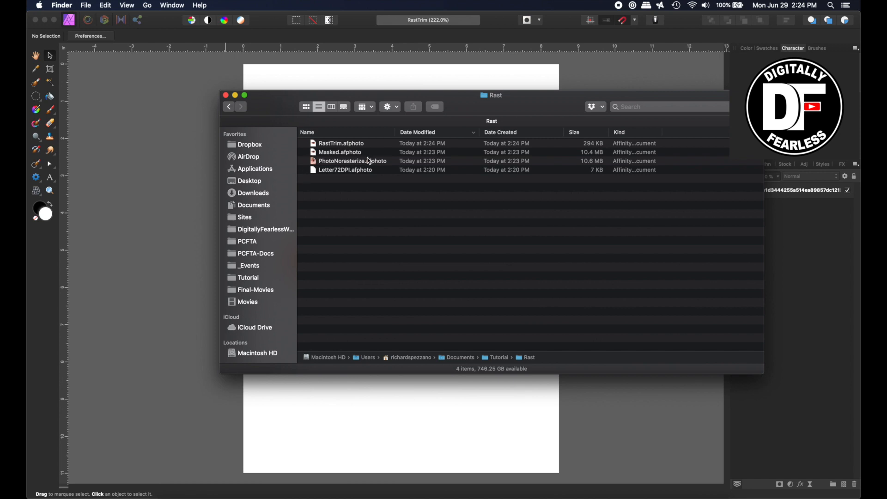
pyautogui.moveTo(376, 163)
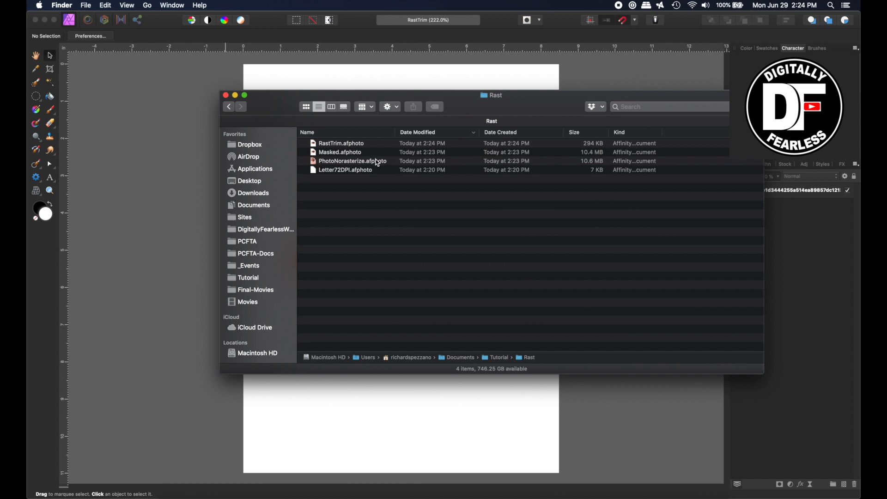
pyautogui.moveTo(604, 167)
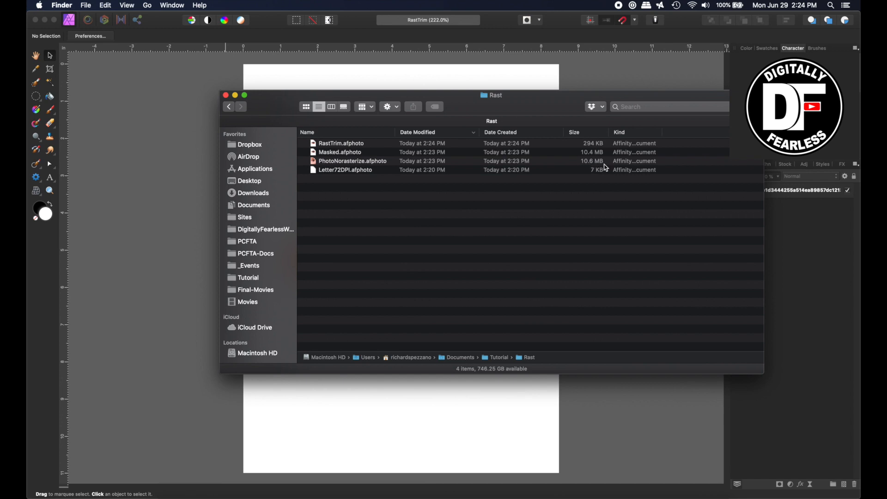
pyautogui.moveTo(602, 166)
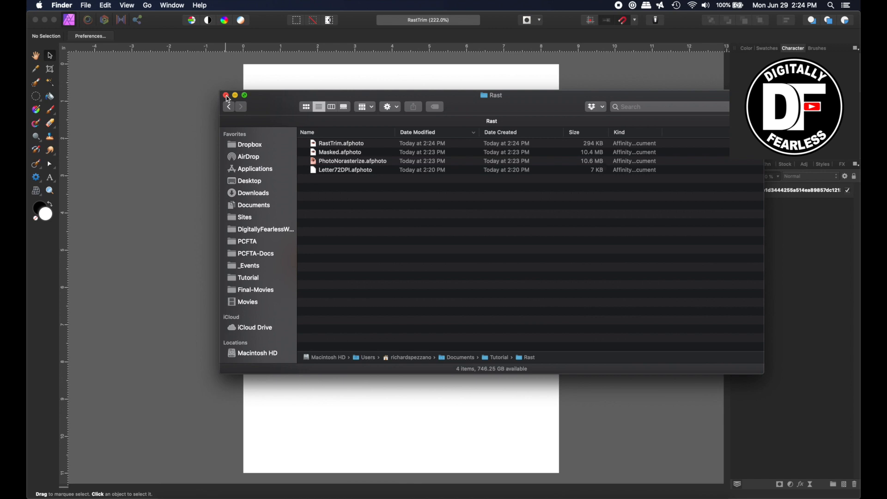
# Step: Close the Rast Finder window, then select and tilt the masked eye image diagonally
pyautogui.click(226, 95)
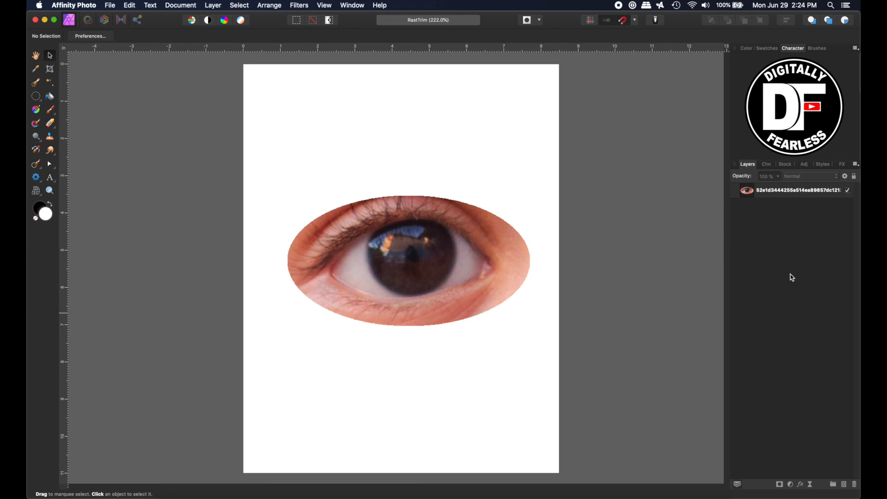
pyautogui.click(408, 260)
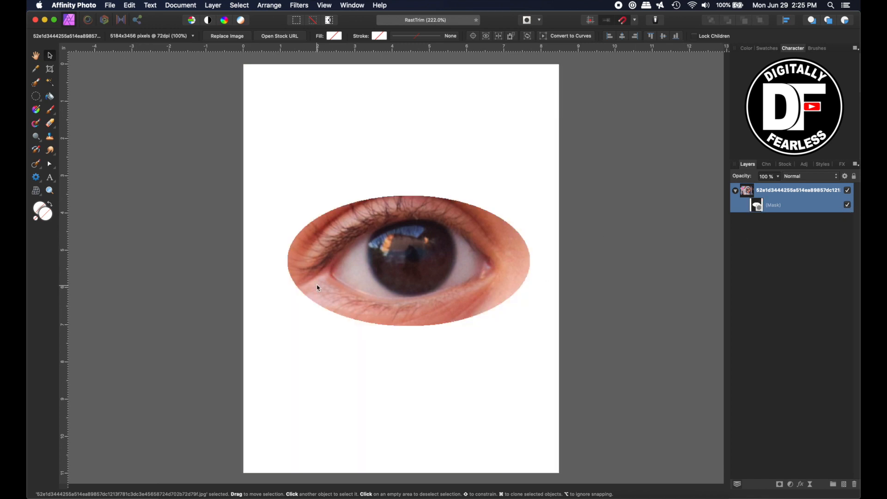
pyautogui.moveTo(365, 245)
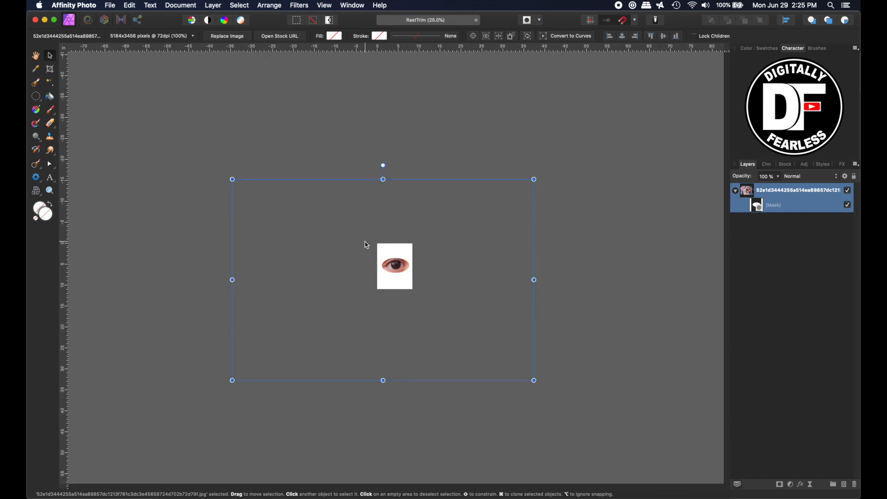
pyautogui.moveTo(535, 176)
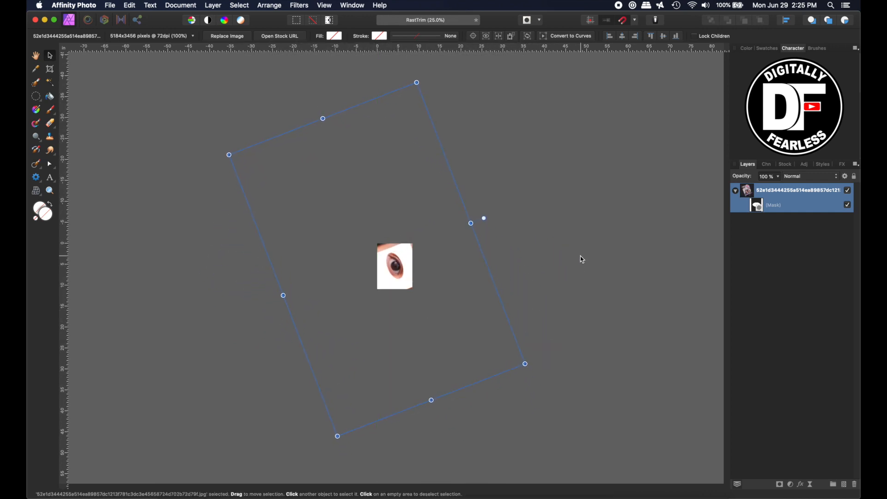
pyautogui.click(583, 259)
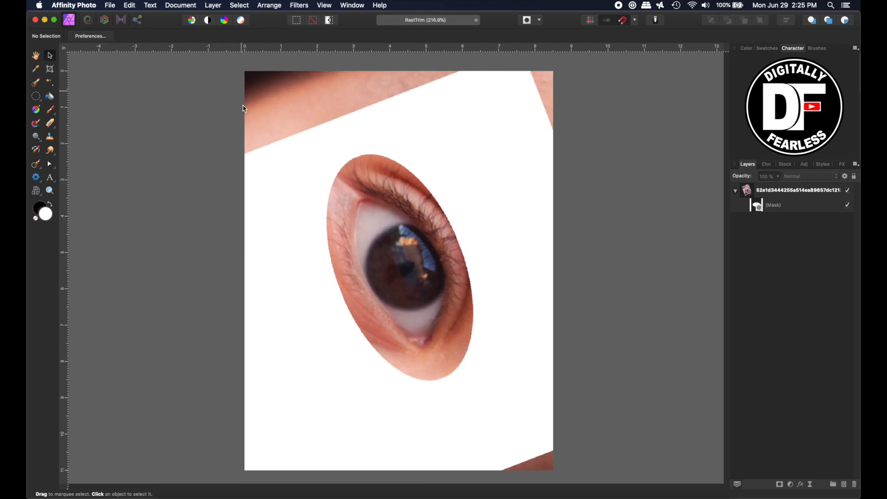
pyautogui.moveTo(388, 140)
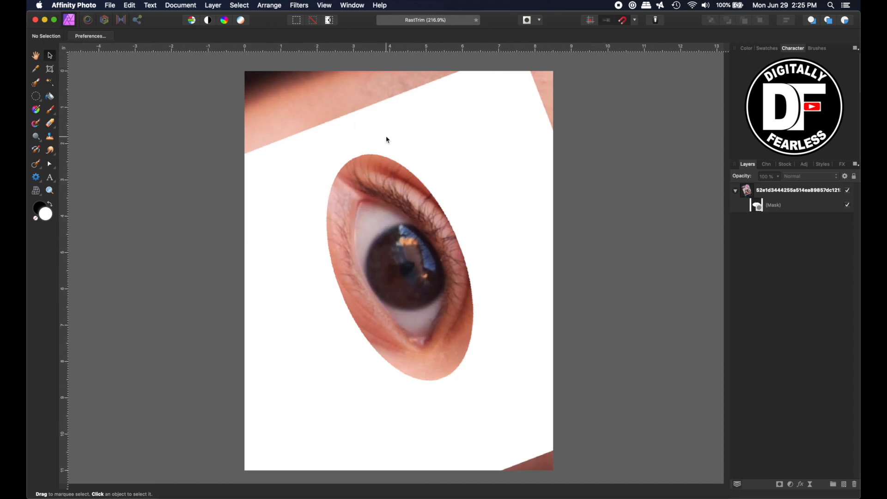
pyautogui.moveTo(293, 174)
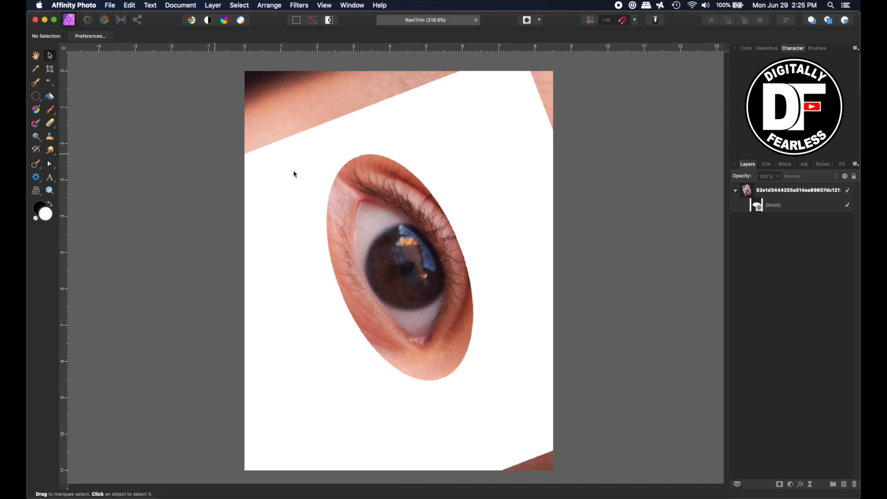
pyautogui.moveTo(464, 120)
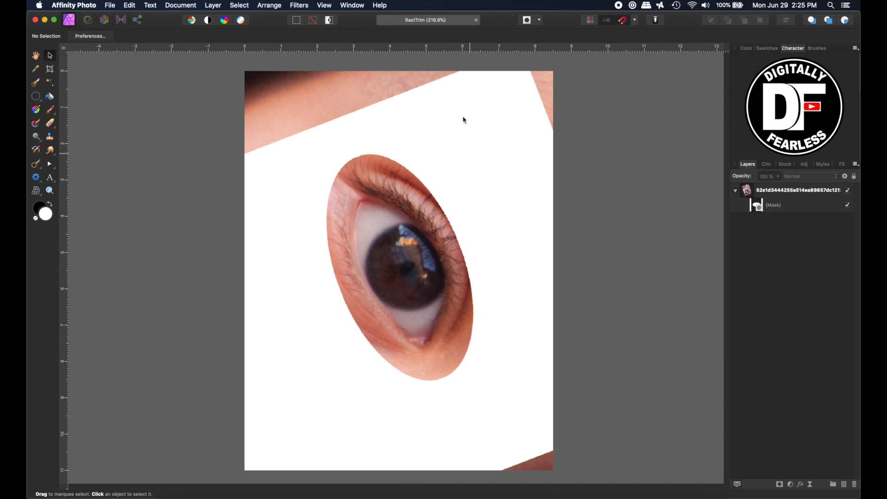
pyautogui.moveTo(427, 239)
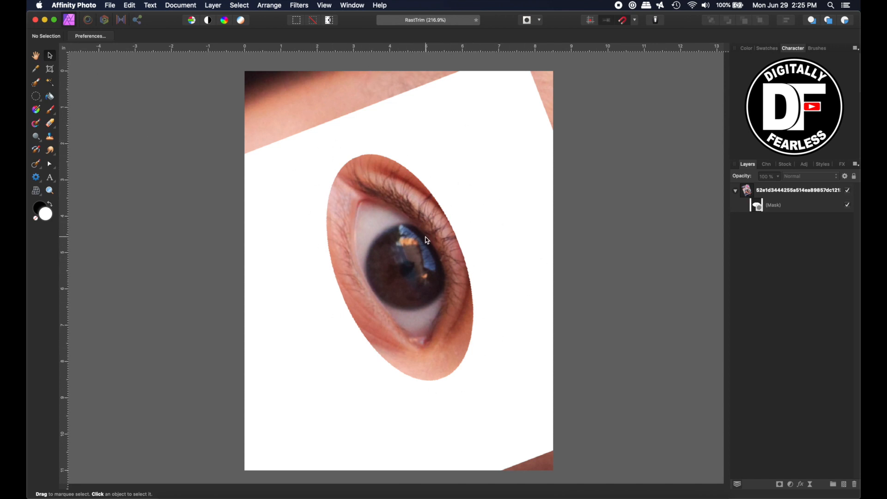
pyautogui.moveTo(401, 234)
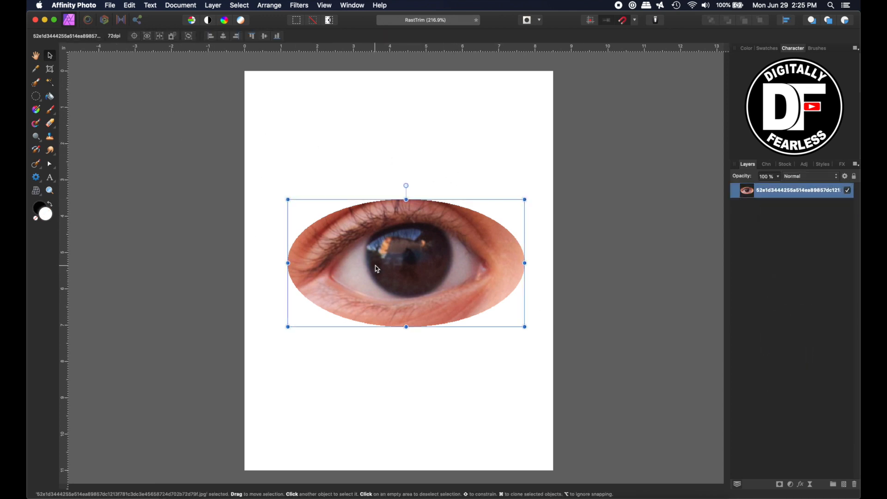
pyautogui.moveTo(461, 251)
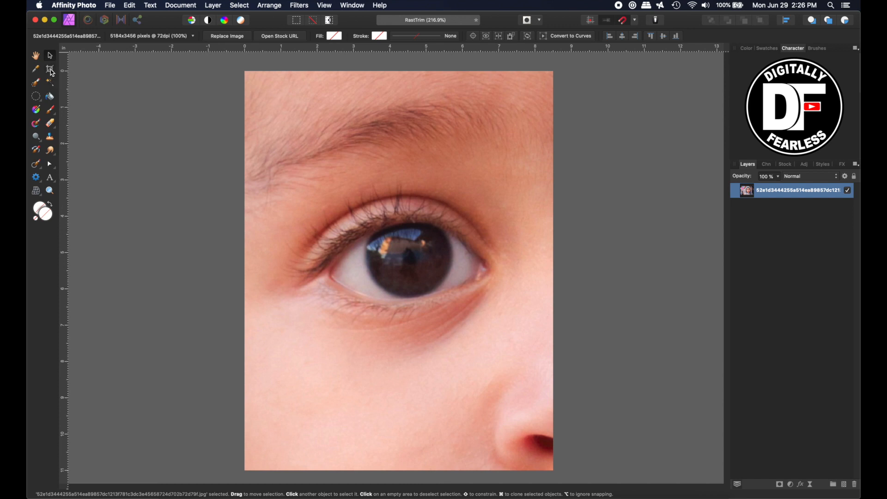
# Step: Crop the document to a 444 × 351 px area tightly framing the child's eye
pyautogui.click(49, 68)
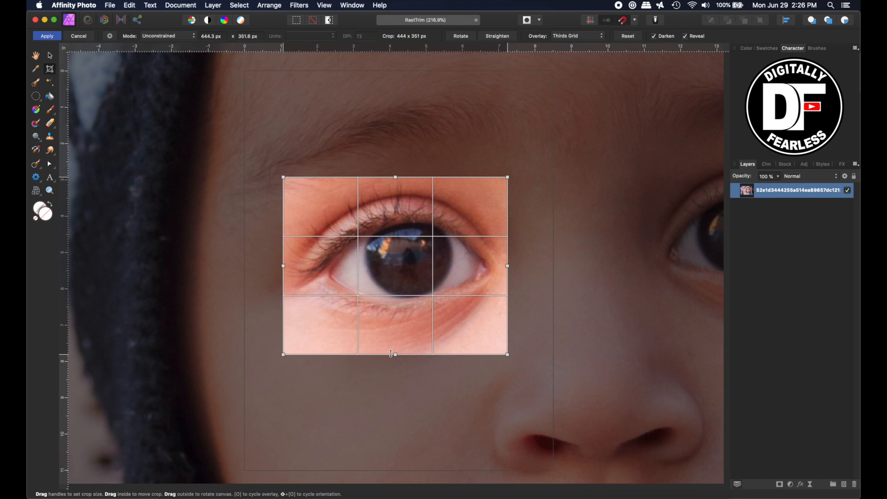
pyautogui.click(46, 35)
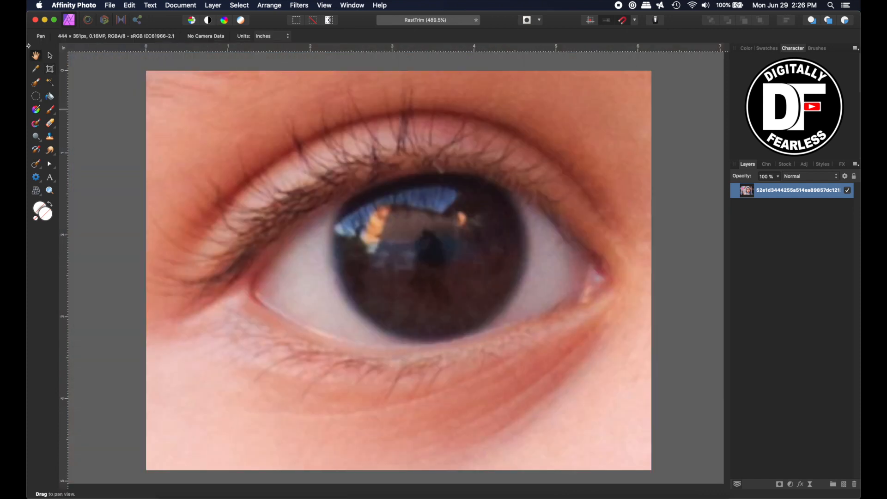
pyautogui.moveTo(110, 5)
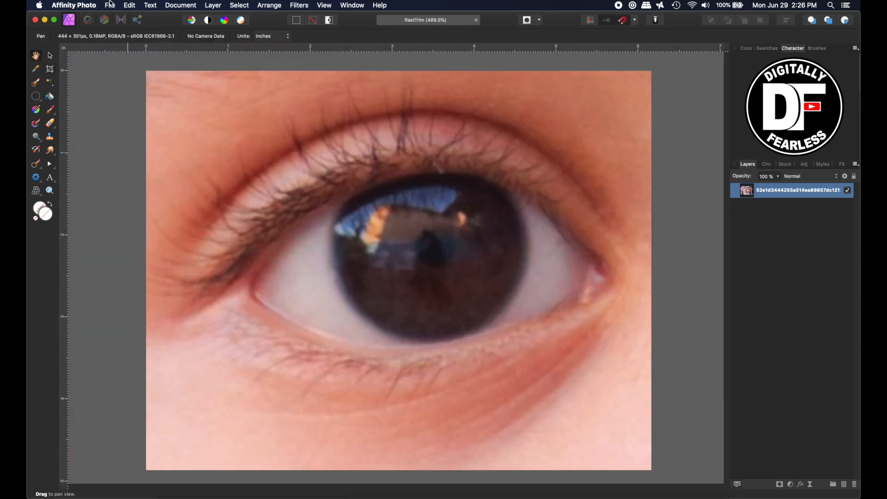
# Step: Save the eye crop as a new file, cropped.afphoto, via File > Save As
pyautogui.click(110, 5)
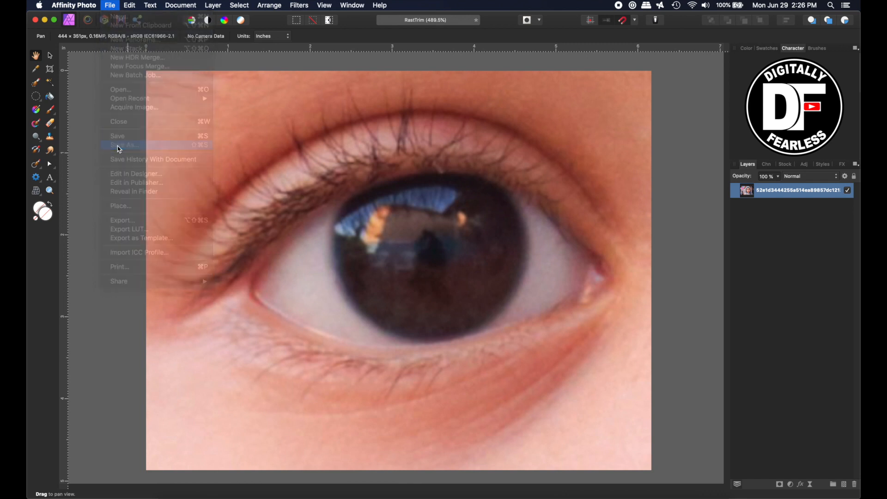
pyautogui.click(118, 145)
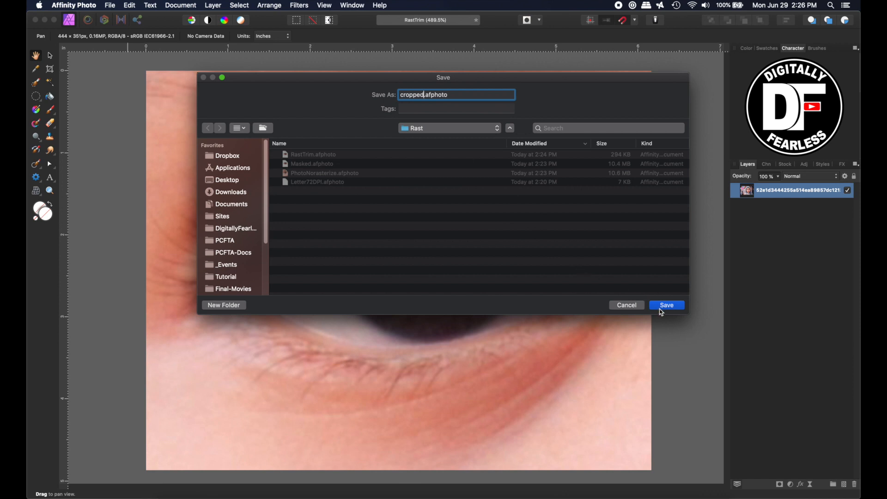
pyautogui.click(667, 305)
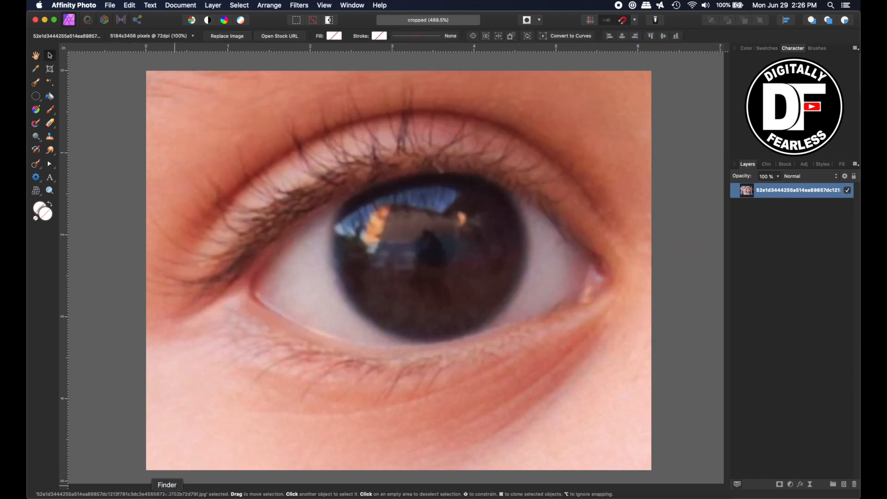
# Step: Open Tutorial > Rast in Finder, confirm cropped.afphoto is 10.5 MB, then close the window
pyautogui.click(166, 485)
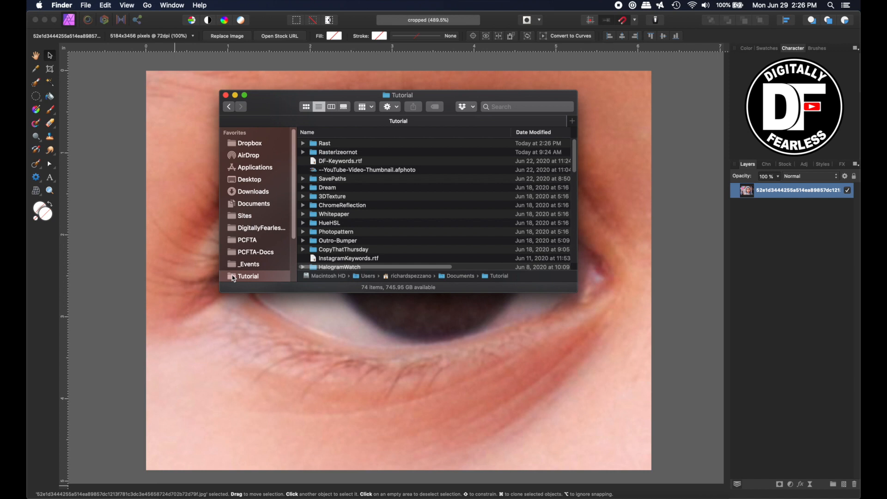
pyautogui.doubleClick(325, 143)
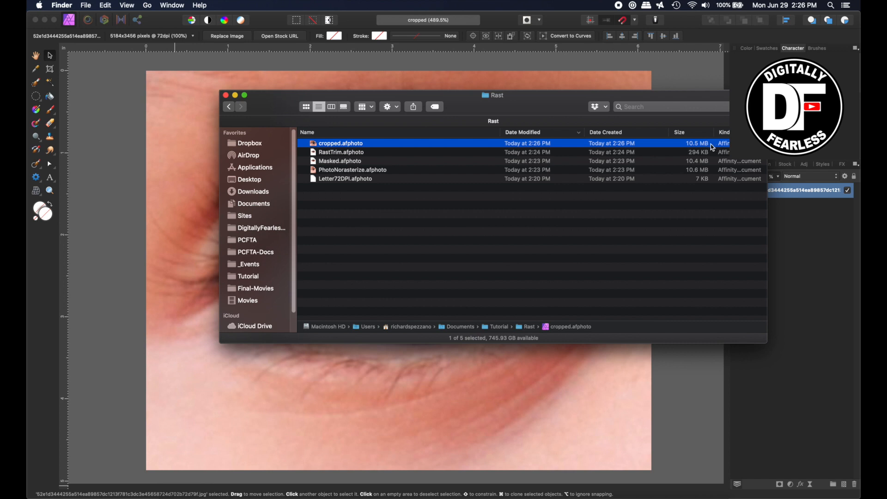
pyautogui.moveTo(684, 171)
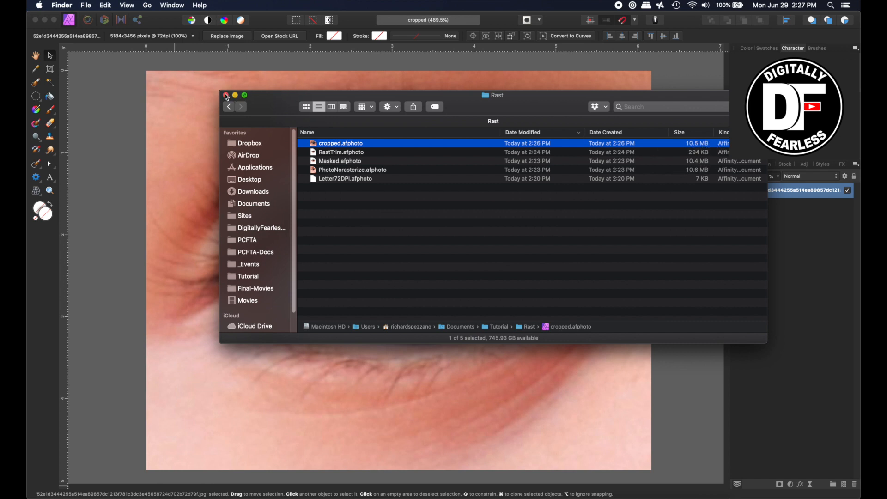
pyautogui.click(227, 94)
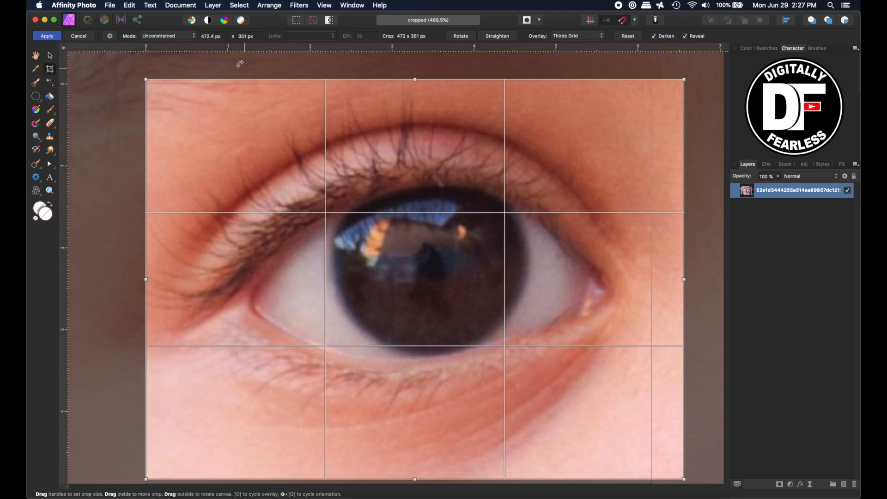
# Step: Exit cropping and apply Rasterize & Trim to the eye photo layer
pyautogui.click(47, 36)
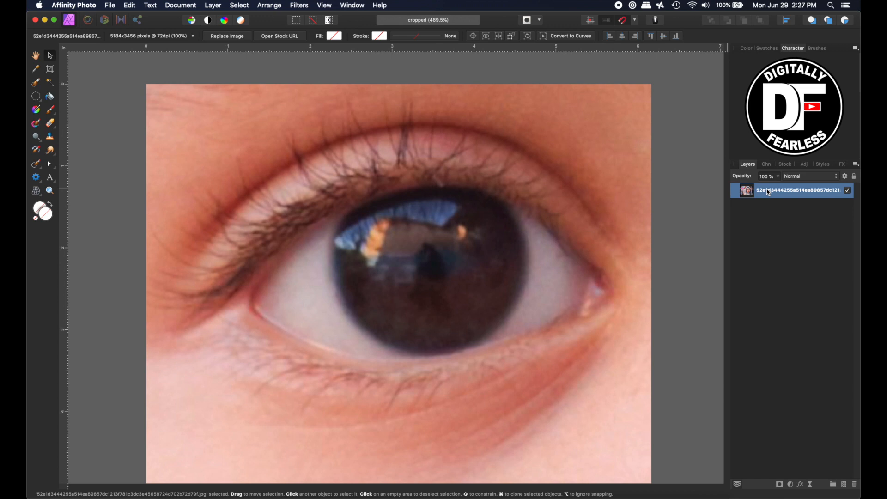
pyautogui.rightClick(798, 190)
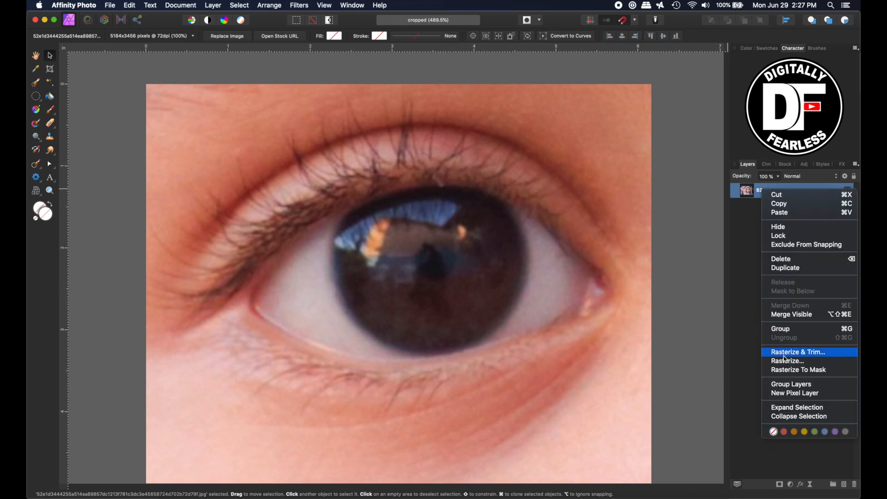
pyautogui.click(799, 352)
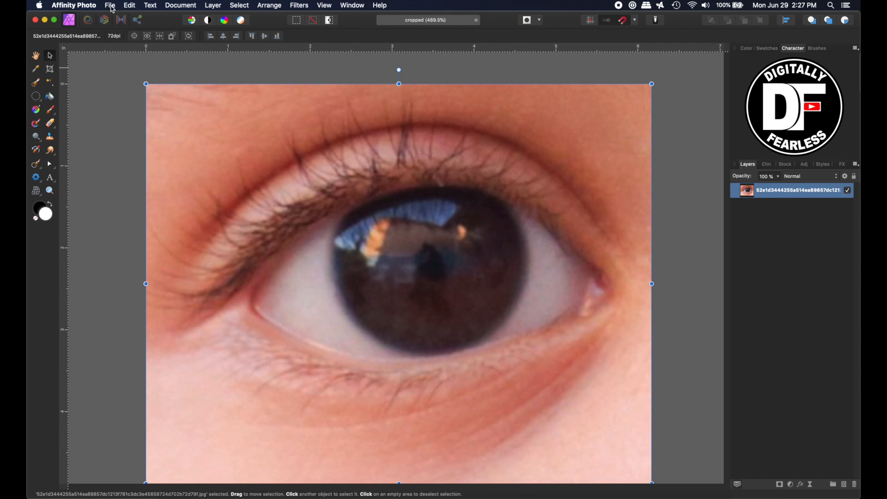
# Step: Save a new copy named croppedrast.afphoto by inserting 'rast' before the extension
pyautogui.click(110, 5)
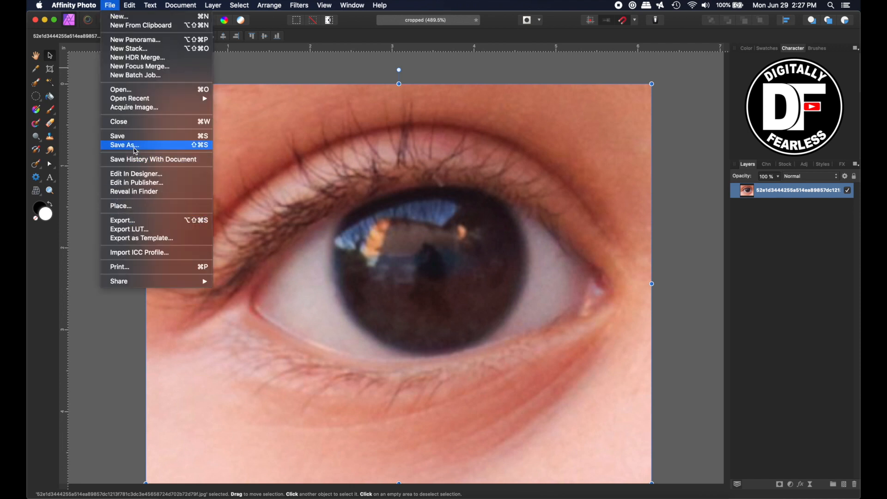
pyautogui.click(123, 145)
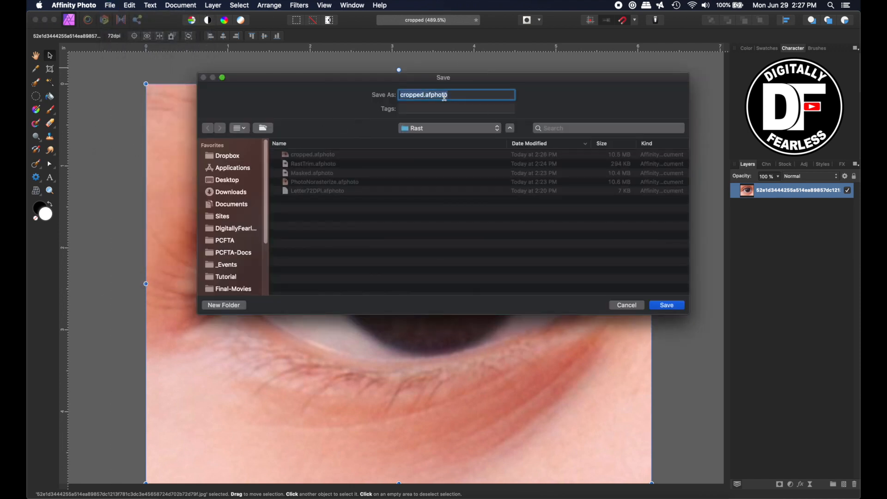
pyautogui.click(443, 95)
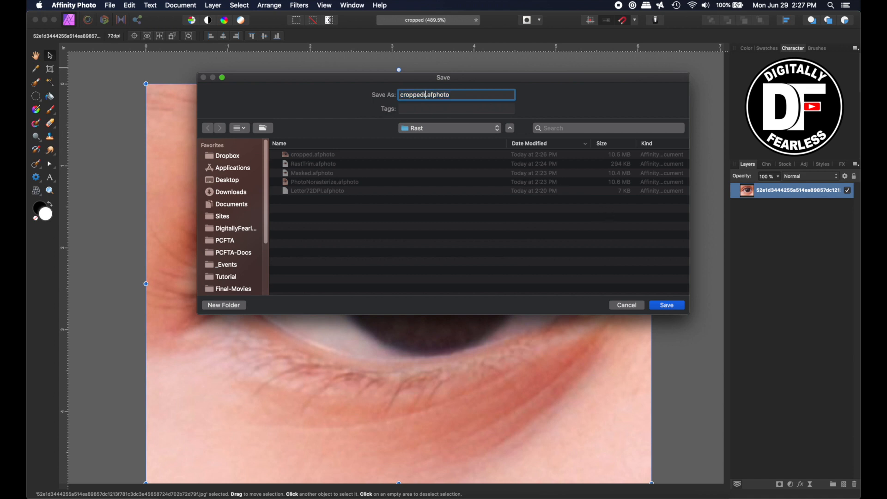
pyautogui.write('rast')
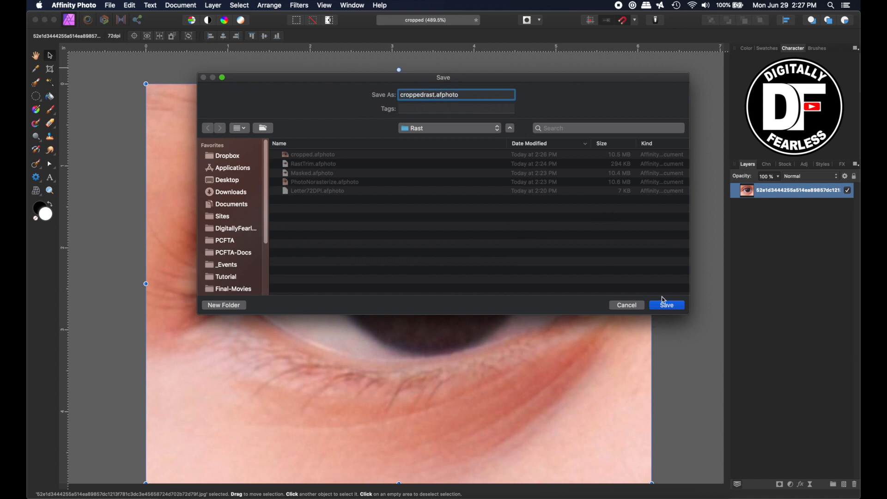
pyautogui.click(666, 305)
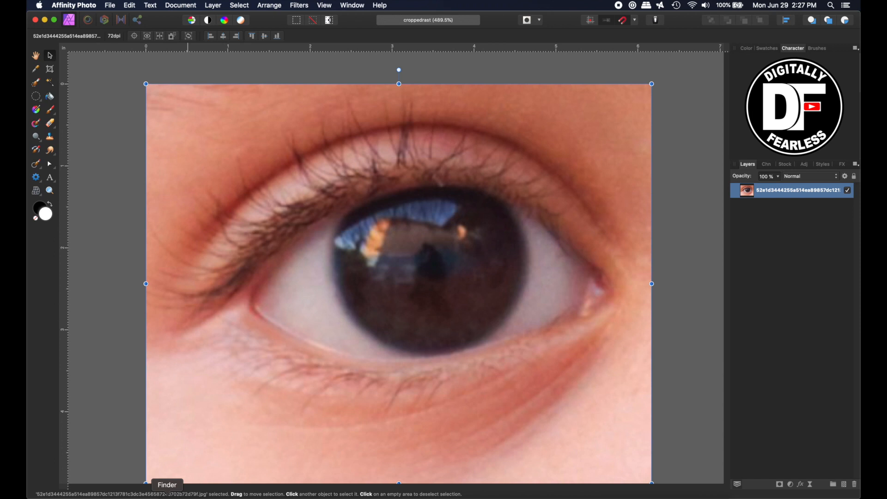
# Step: Compare croppedrast.afphoto (529 KB) with cropped.afphoto (10.5 MB) in Rast, then return to Affinity Photo
pyautogui.click(167, 484)
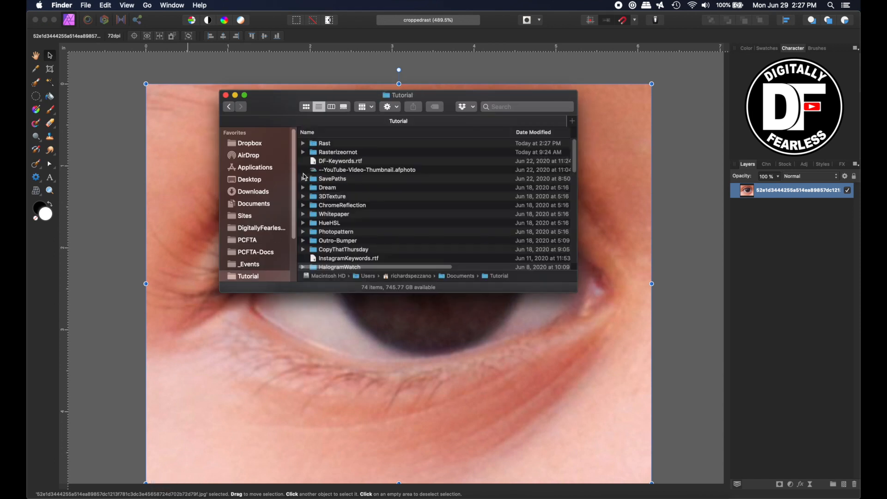
pyautogui.doubleClick(325, 143)
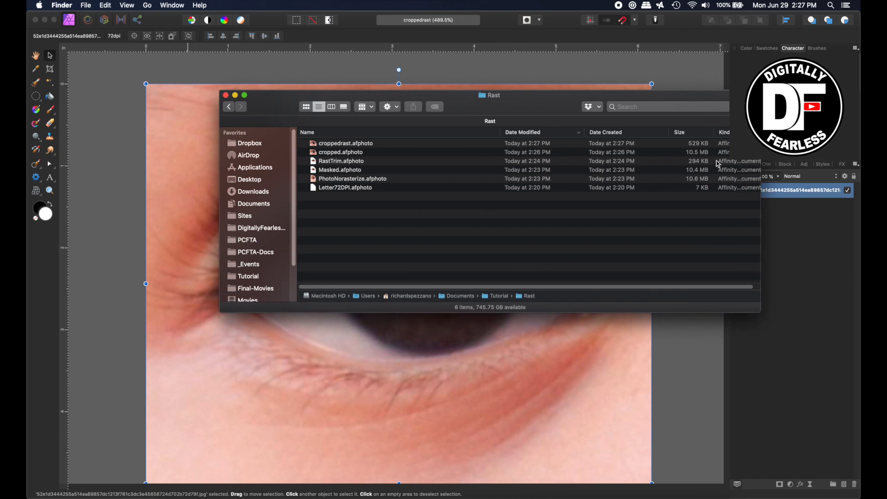
pyautogui.moveTo(712, 146)
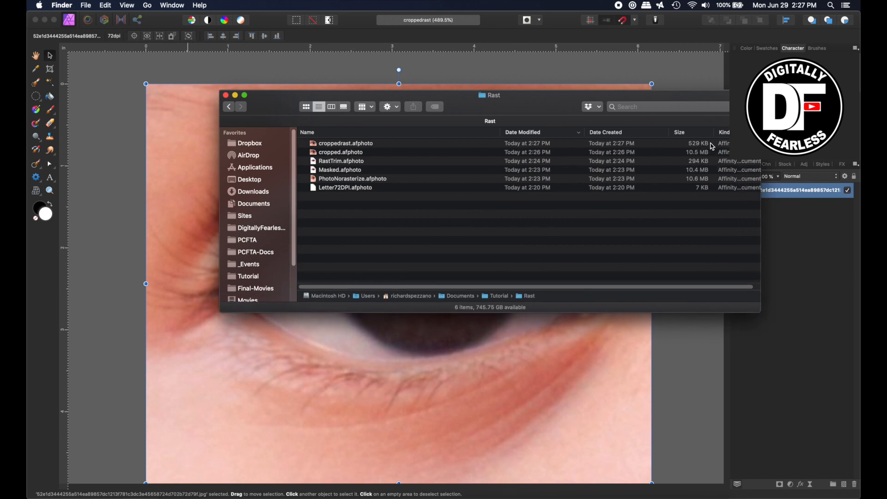
pyautogui.moveTo(703, 159)
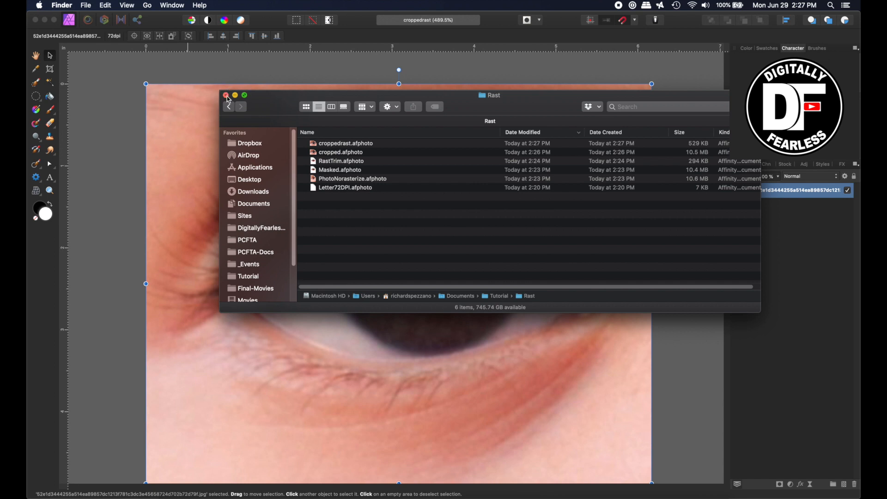
pyautogui.click(226, 94)
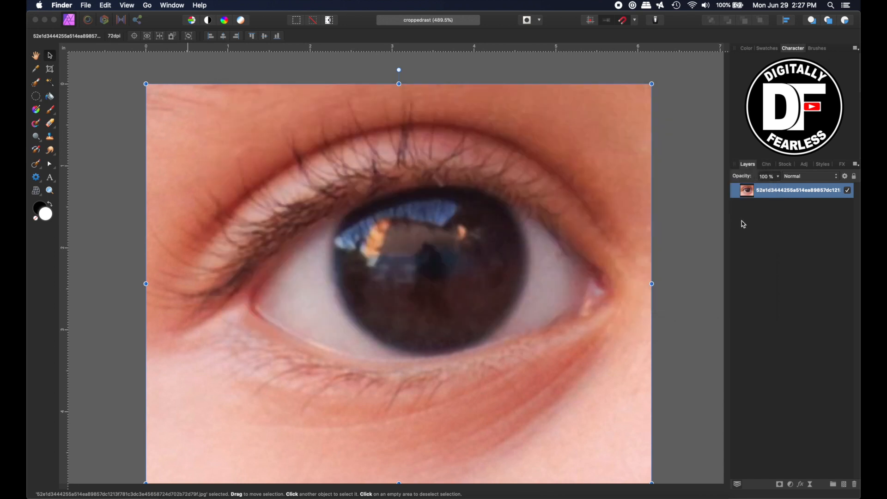
pyautogui.click(239, 5)
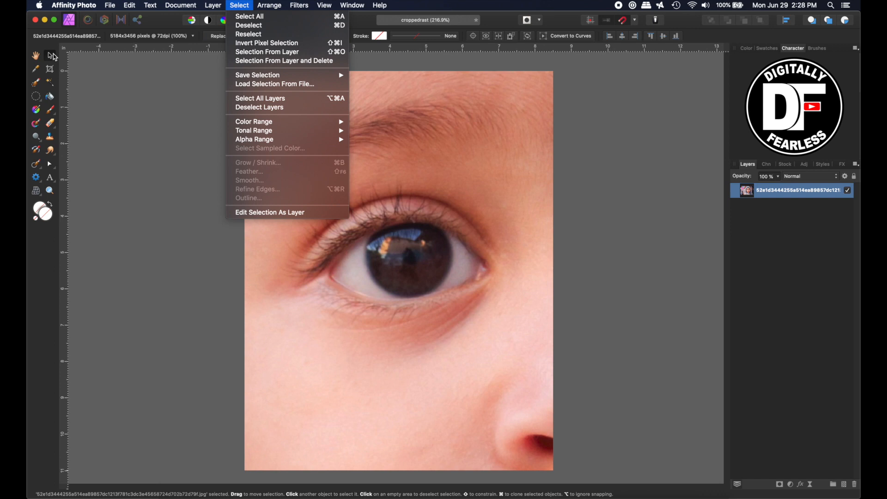
# Step: Check the crop bounds, then rasterize the eye-and-nose image layer from the Layer menu
pyautogui.click(50, 68)
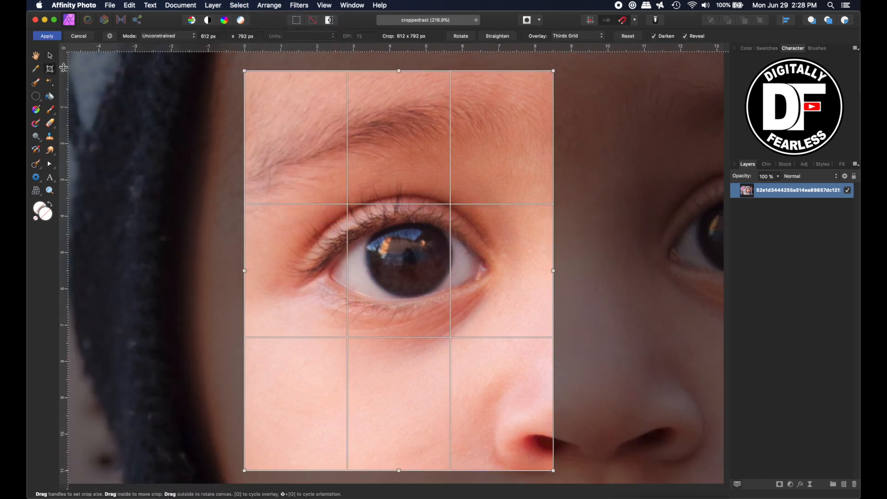
pyautogui.click(46, 36)
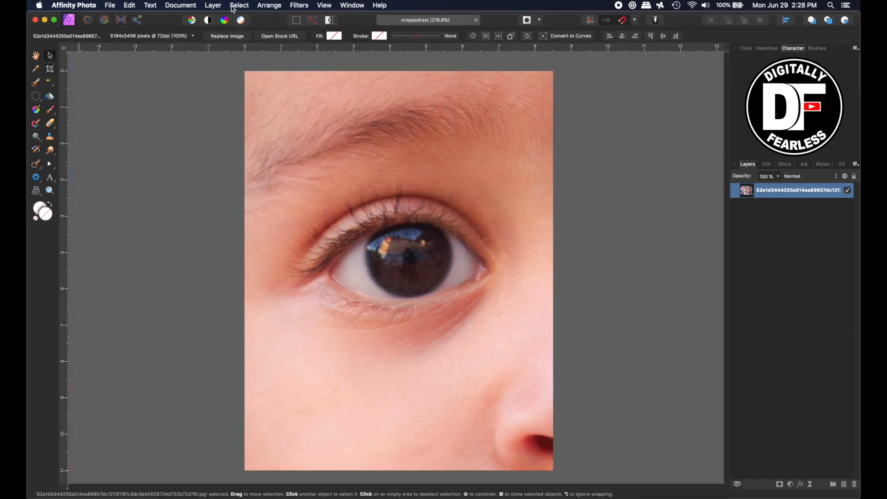
pyautogui.click(214, 5)
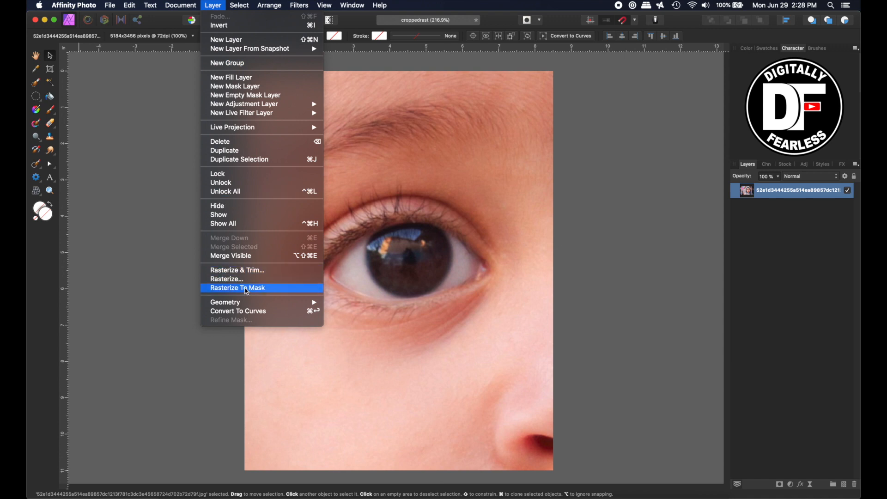
pyautogui.click(237, 288)
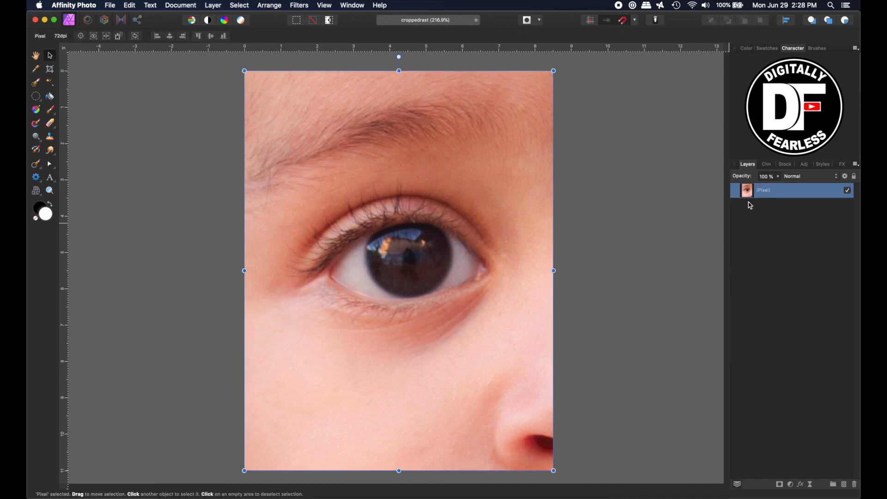
pyautogui.moveTo(214, 116)
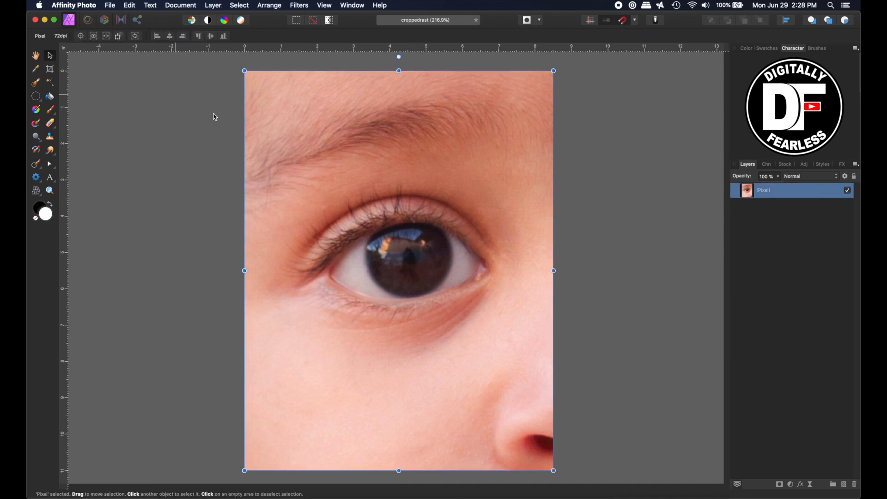
pyautogui.moveTo(542, 48)
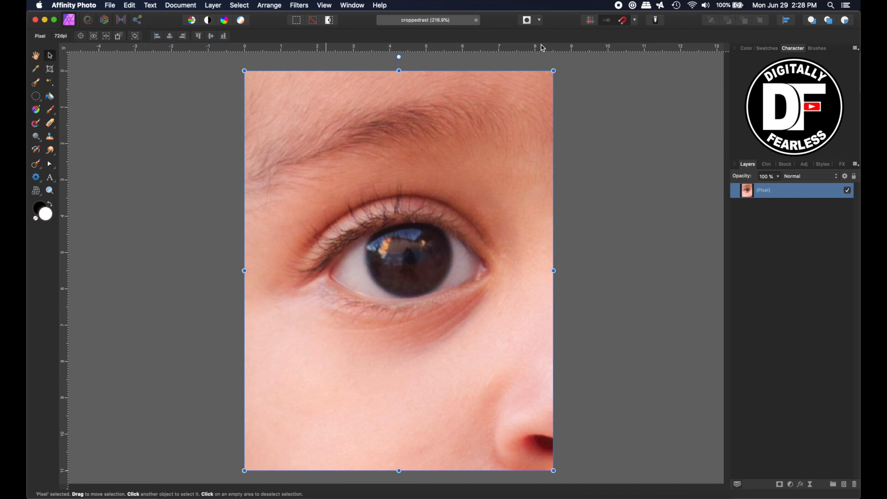
pyautogui.moveTo(821, 170)
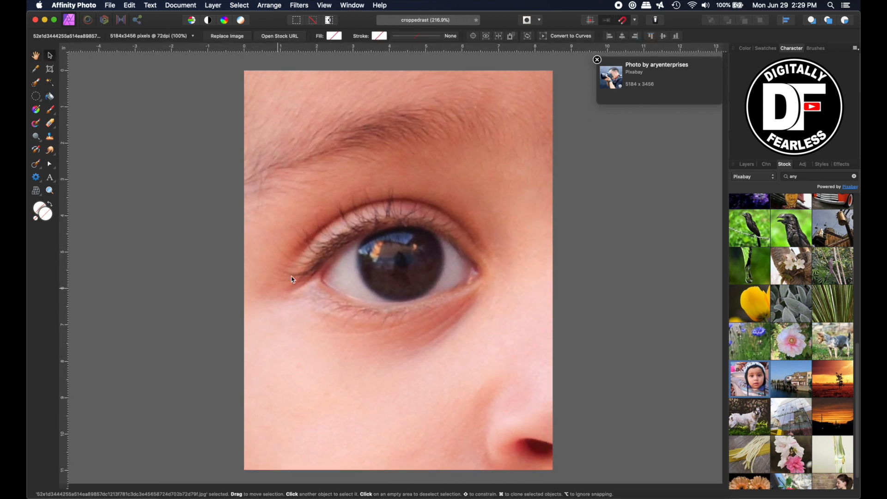
pyautogui.moveTo(229, 143)
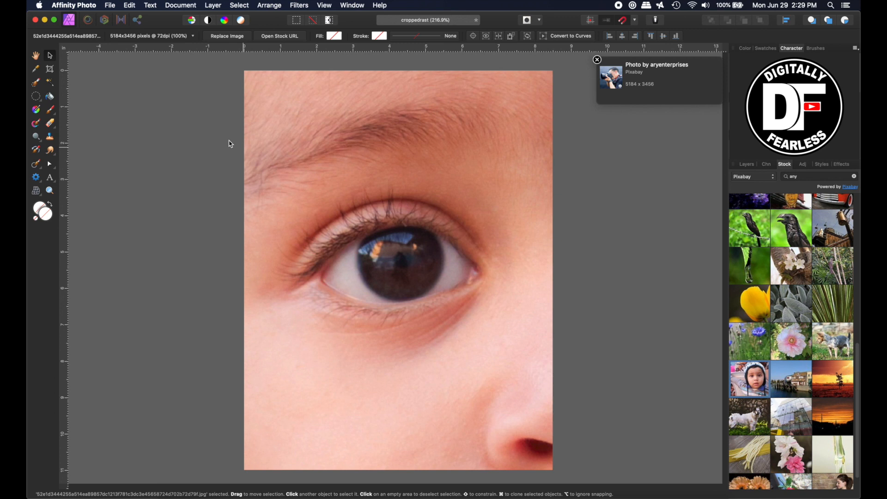
pyautogui.moveTo(175, 217)
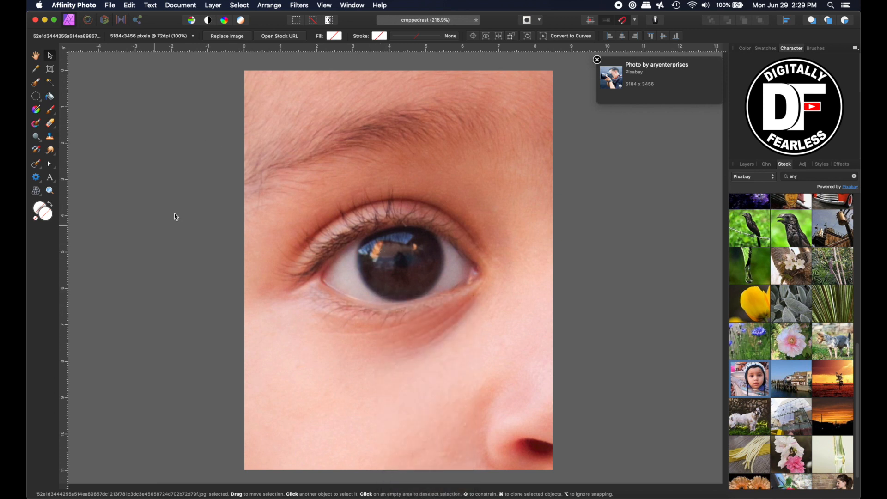
# Step: Dismiss the Pixabay photo info card beside the eye photo
pyautogui.click(598, 60)
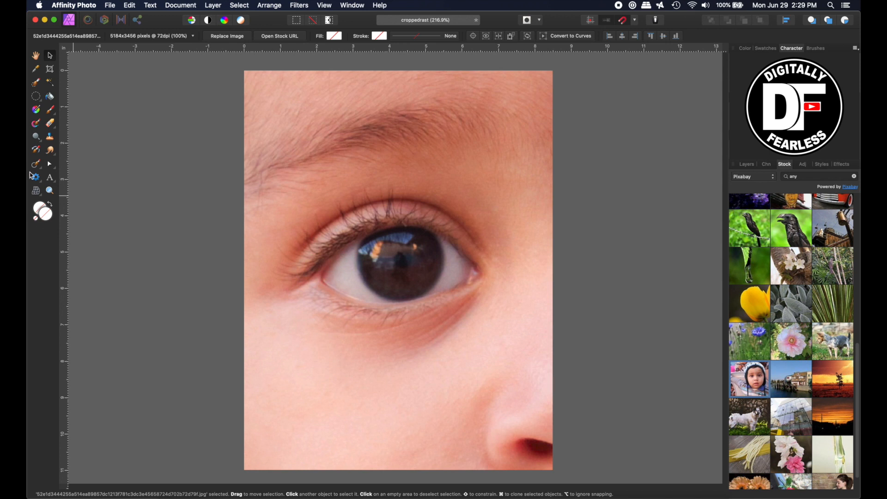
# Step: Switch to the Cog Tool for drawing the green 12-tooth cog
pyautogui.click(36, 177)
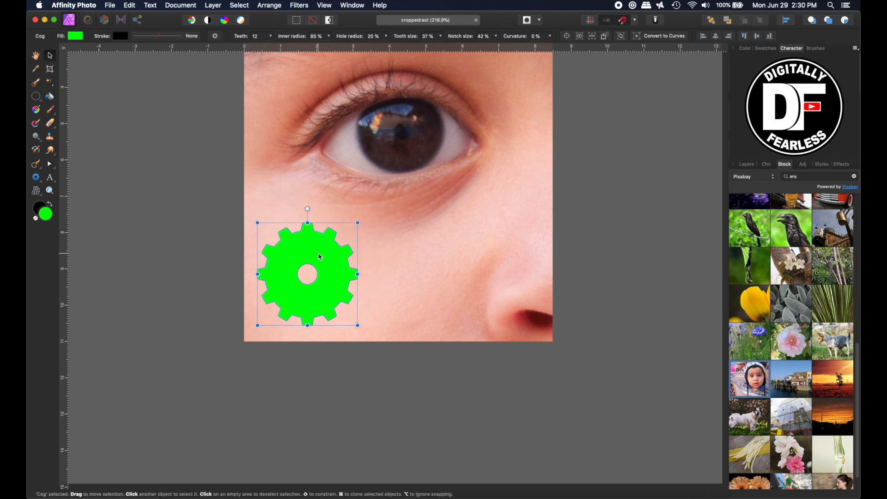
# Step: Open the context options for the green cog shape on the cheek
pyautogui.rightClick(319, 256)
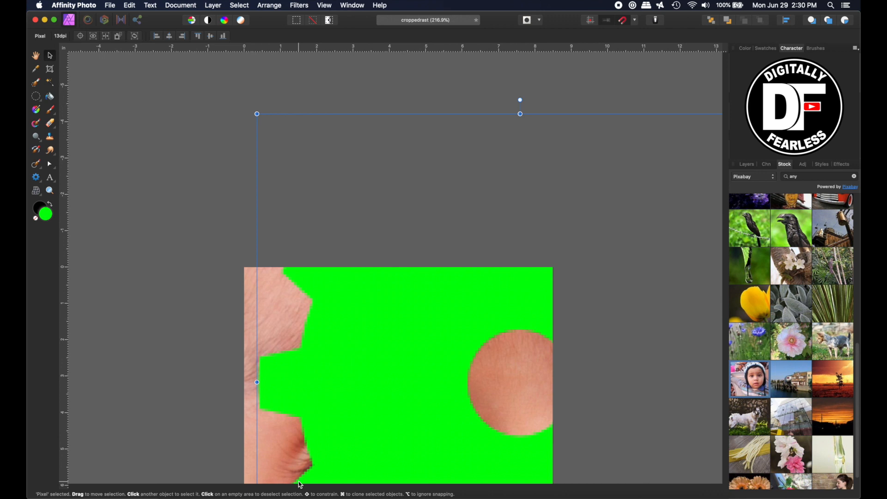
pyautogui.moveTo(330, 343)
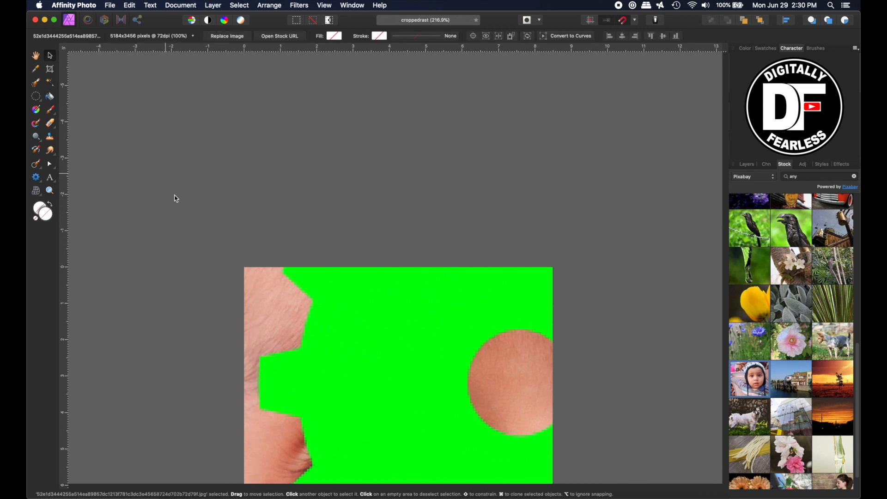
pyautogui.moveTo(358, 303)
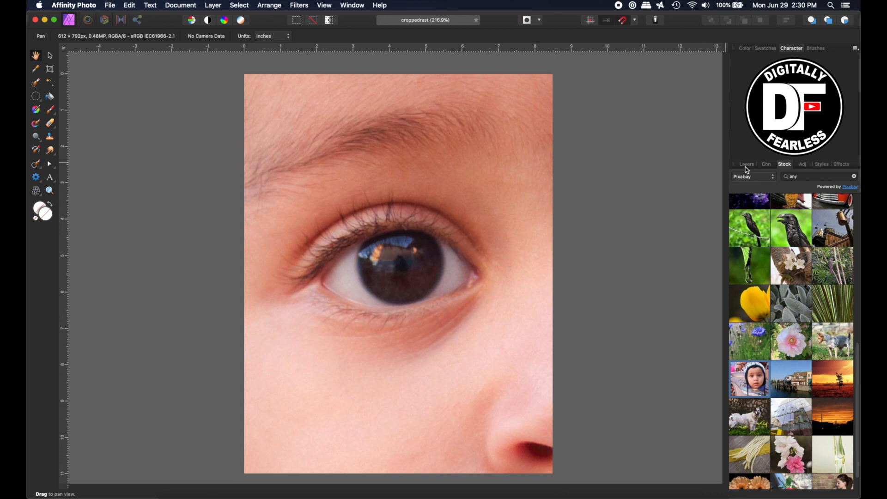
# Step: Show the Layers panel, try the Crop Tool, then select the eye photo to reposition it
pyautogui.click(747, 164)
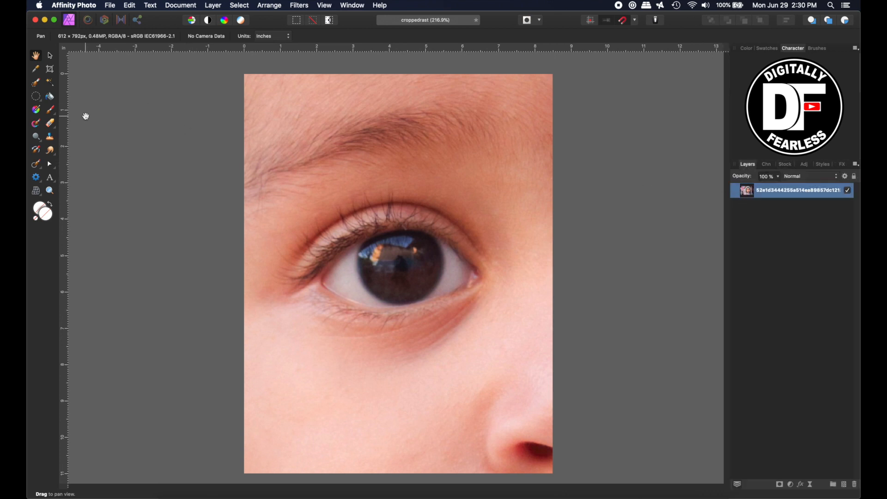
pyautogui.click(49, 69)
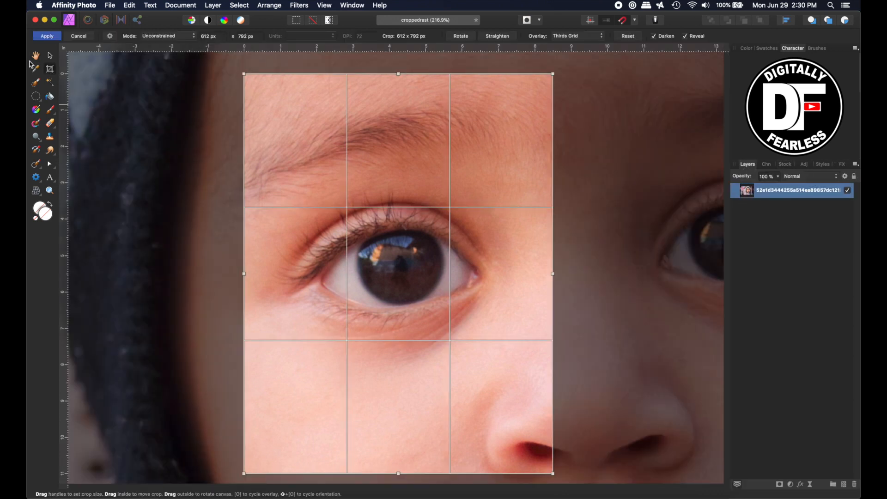
pyautogui.click(46, 36)
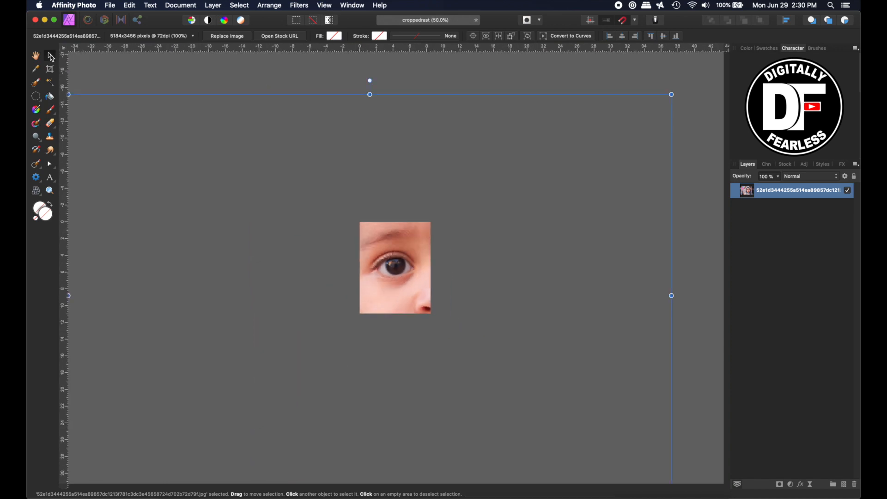
pyautogui.moveTo(268, 196)
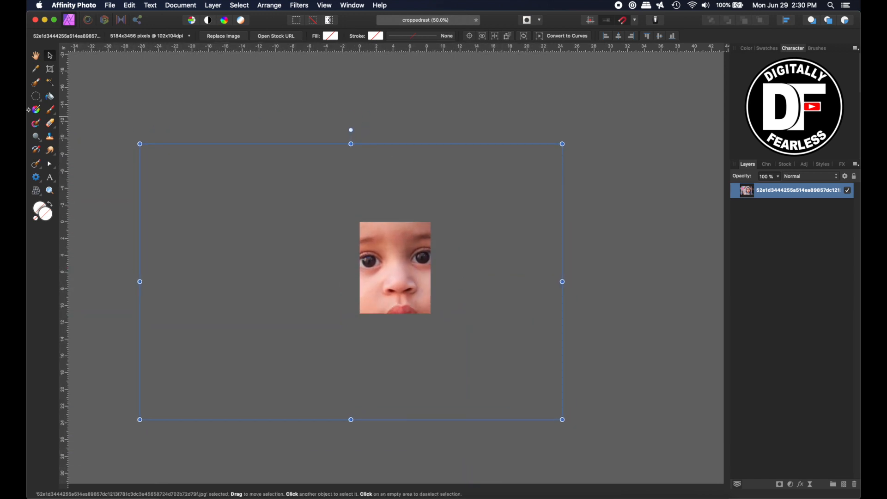
pyautogui.moveTo(49, 68)
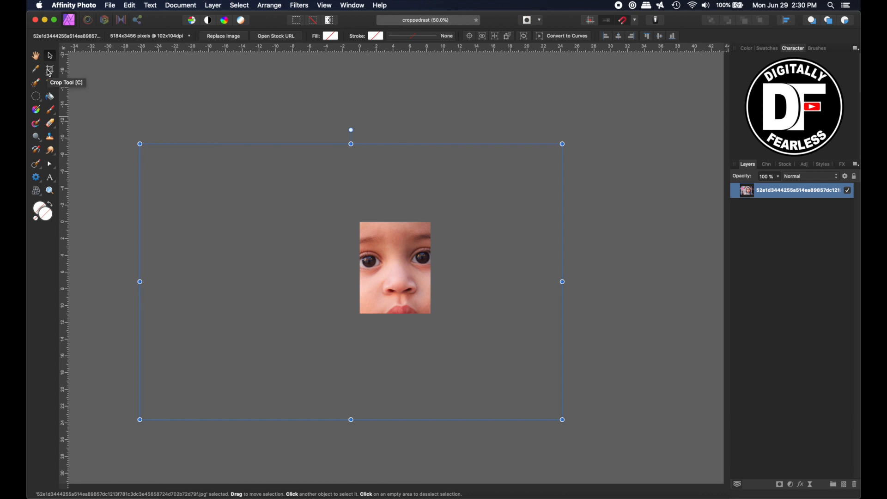
pyautogui.moveTo(53, 79)
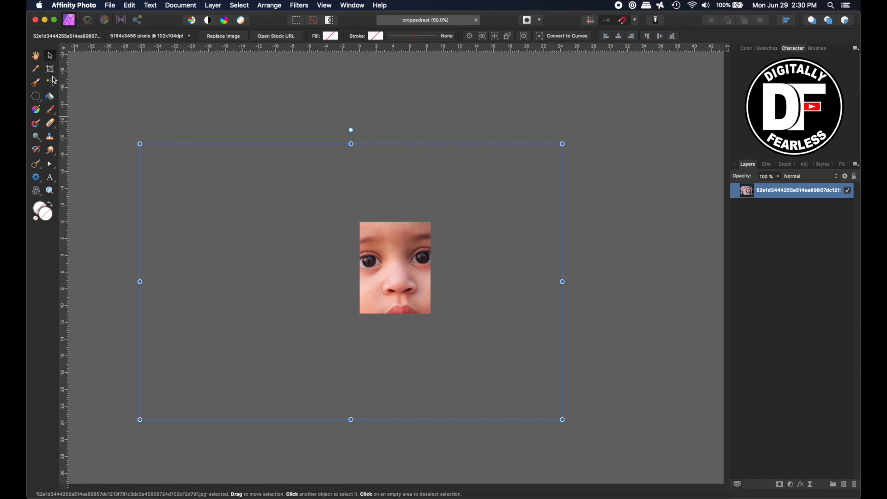
# Step: Zoom the page view in to 200%
pyautogui.click(49, 190)
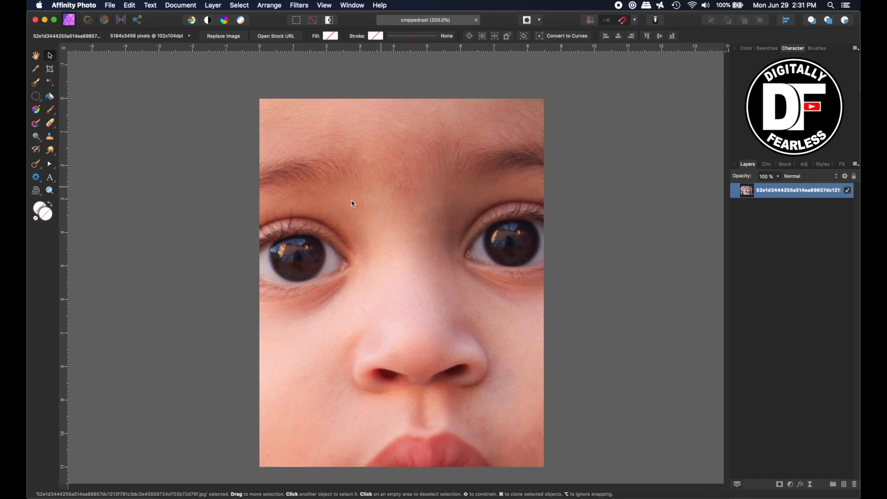
pyautogui.moveTo(425, 64)
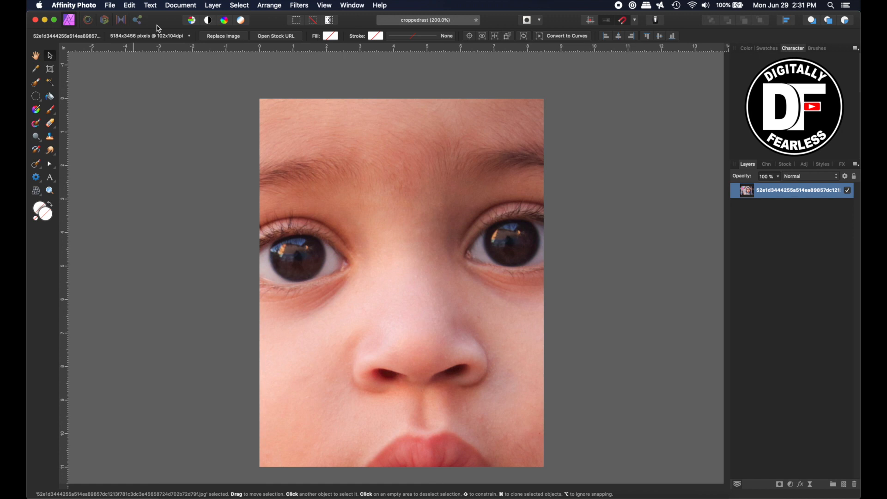
pyautogui.moveTo(221, 127)
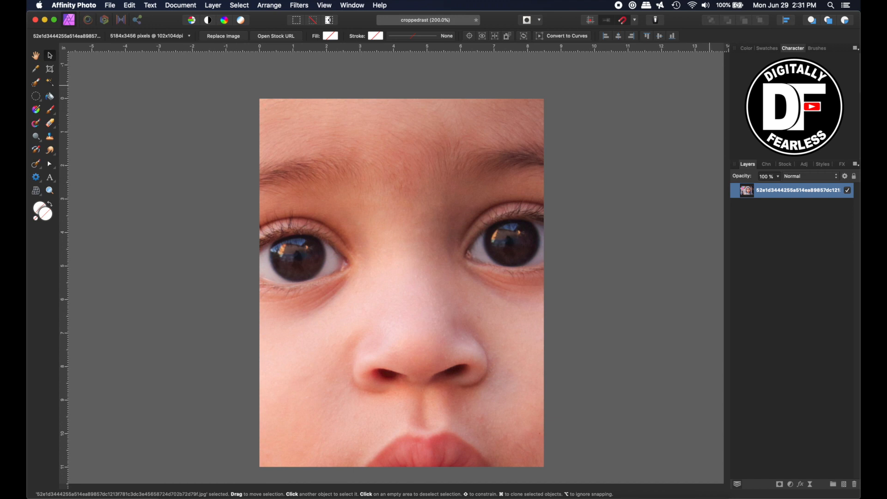
pyautogui.moveTo(785, 428)
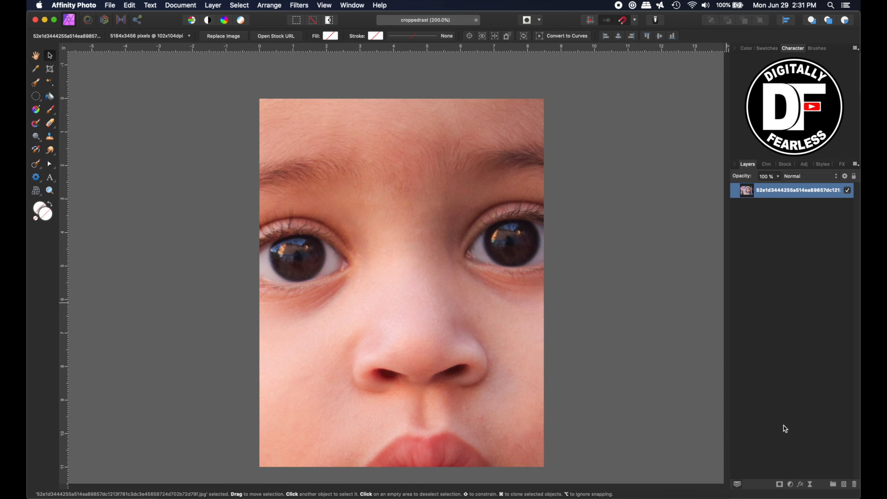
pyautogui.moveTo(370, 180)
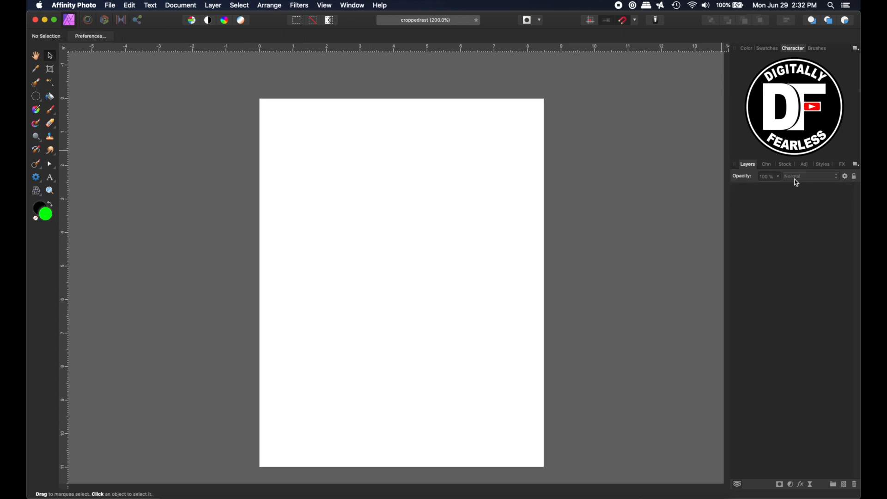
pyautogui.moveTo(399, 202)
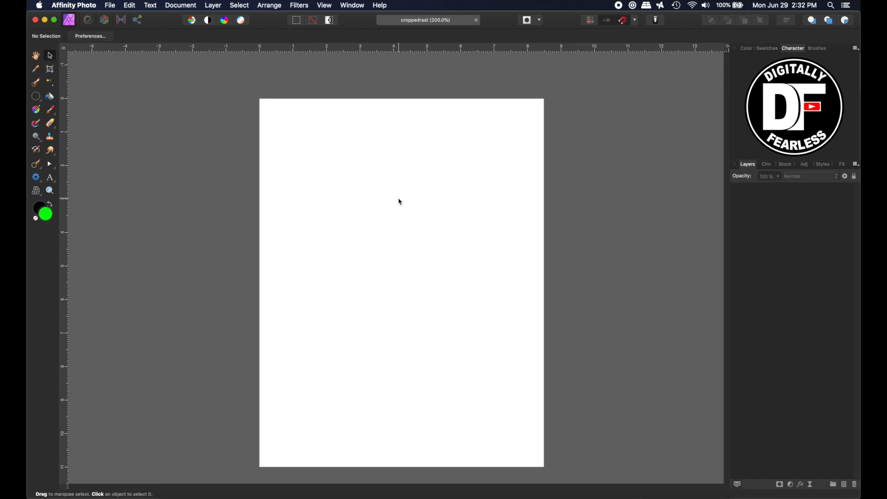
pyautogui.moveTo(101, 19)
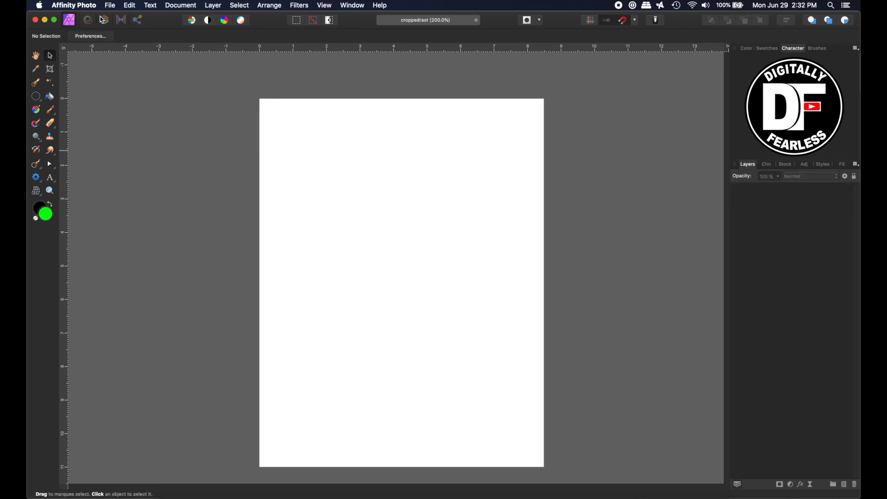
# Step: Place Dreamer--YouTube-Video-Thumbnail.jpg from the DigitallyFearlessWeb folder onto the page
pyautogui.click(110, 5)
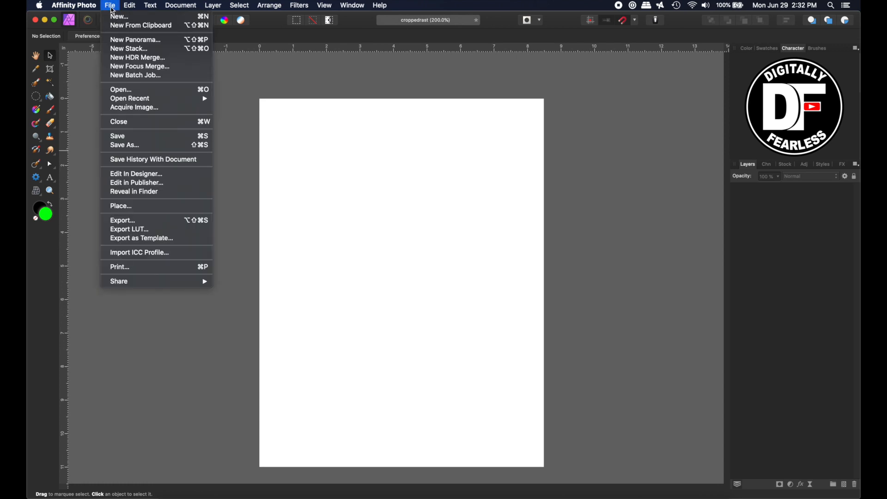
pyautogui.moveTo(289, 142)
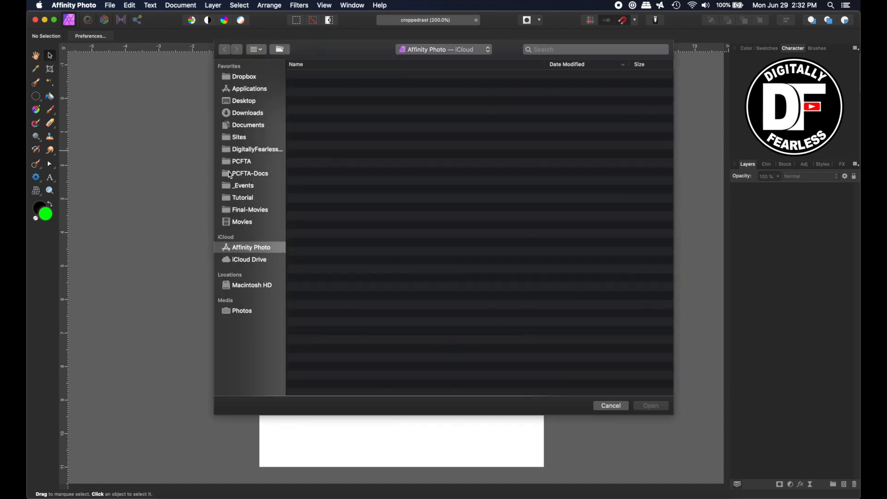
pyautogui.click(256, 149)
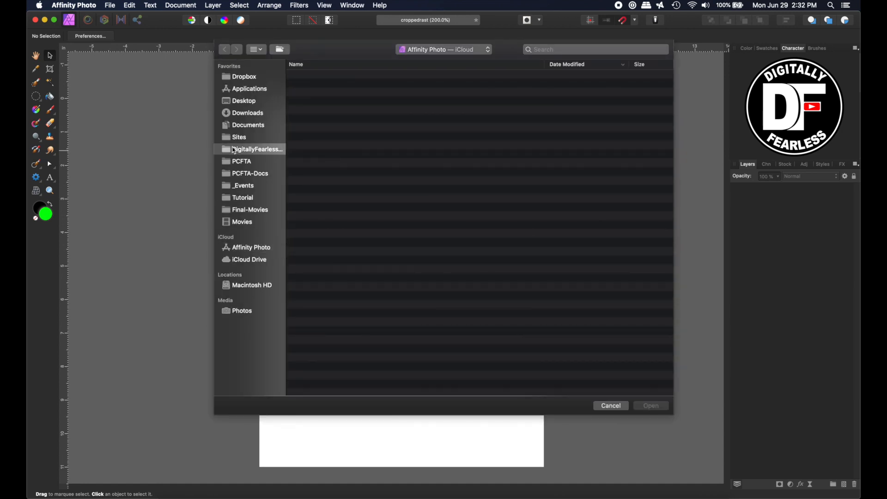
pyautogui.click(257, 149)
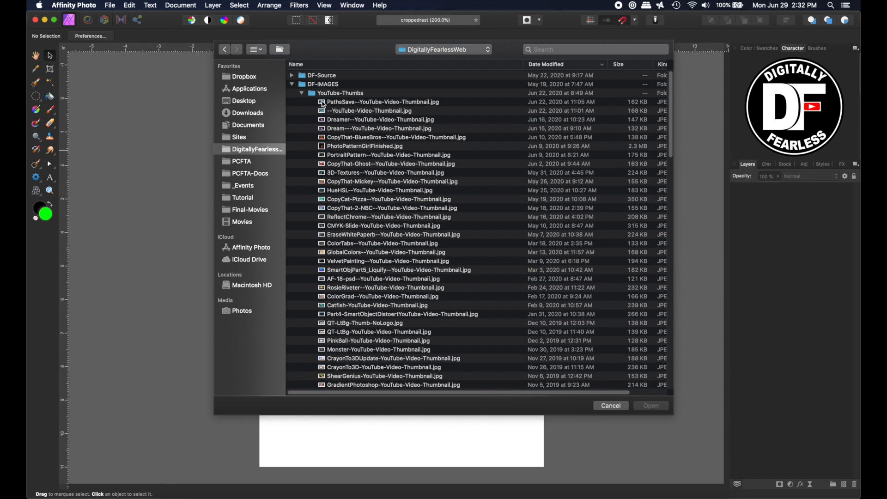
pyautogui.moveTo(321, 123)
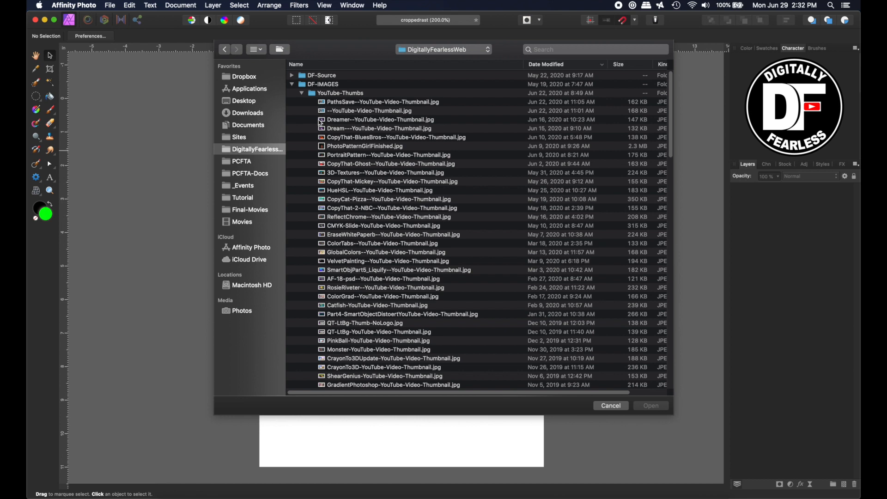
pyautogui.click(380, 119)
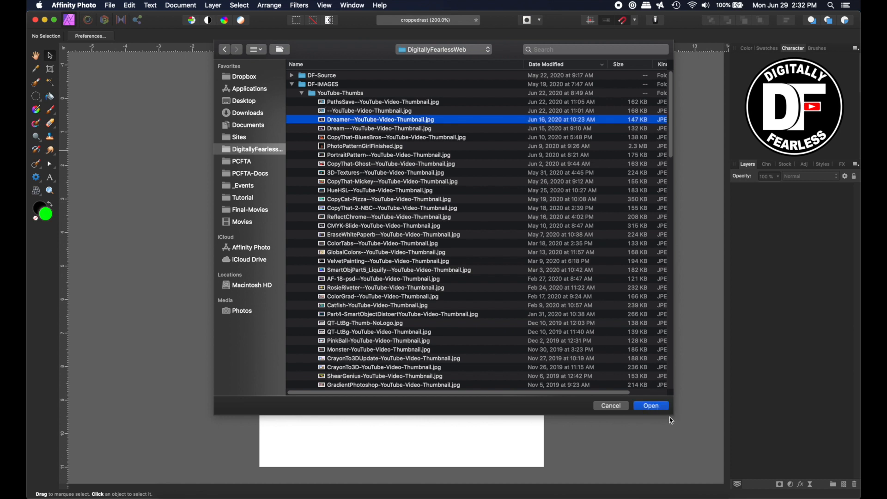
pyautogui.click(650, 406)
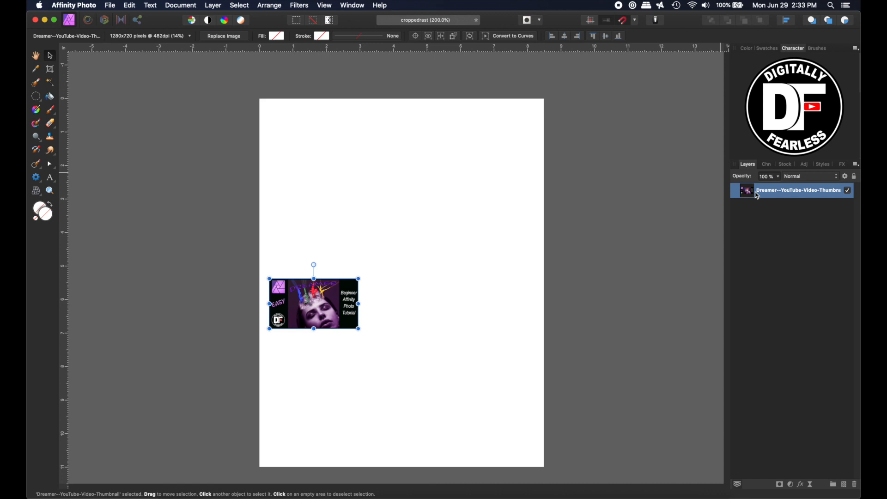
# Step: Rasterize the Dreamer thumbnail layer and drag a corner to enlarge it across the page
pyautogui.rightClick(798, 190)
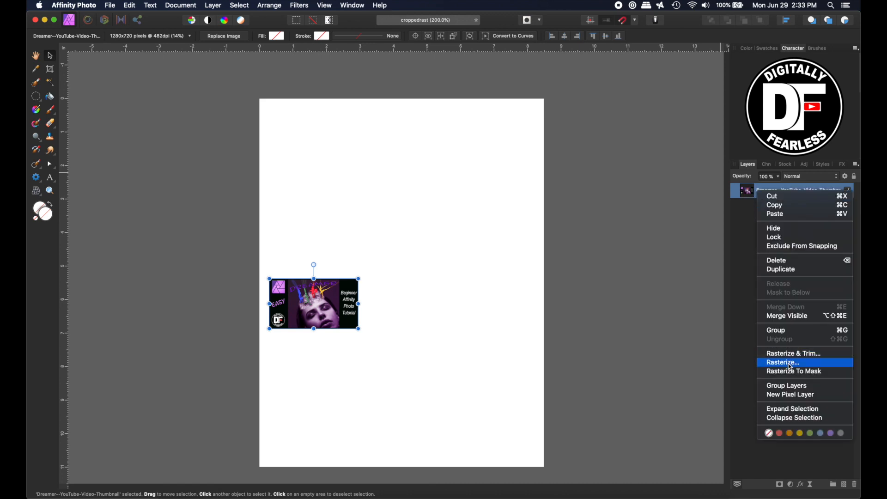
pyautogui.click(782, 363)
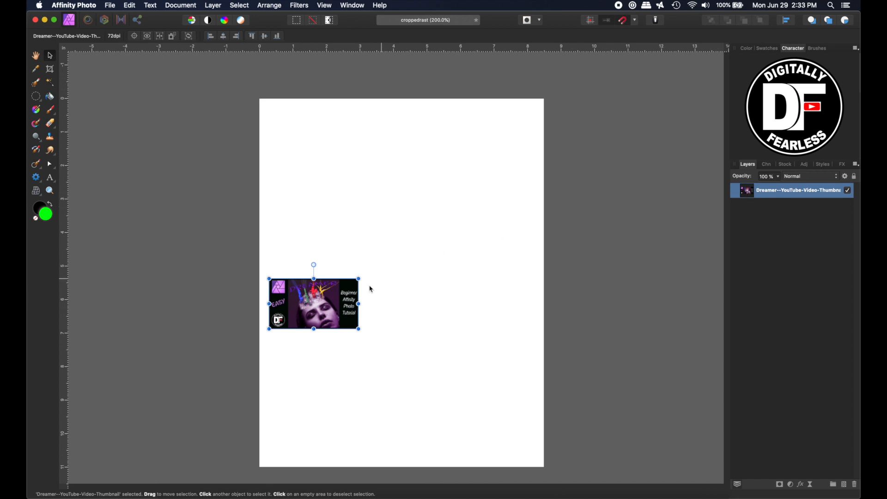
pyautogui.moveTo(360, 279); pyautogui.dragTo(396, 257)
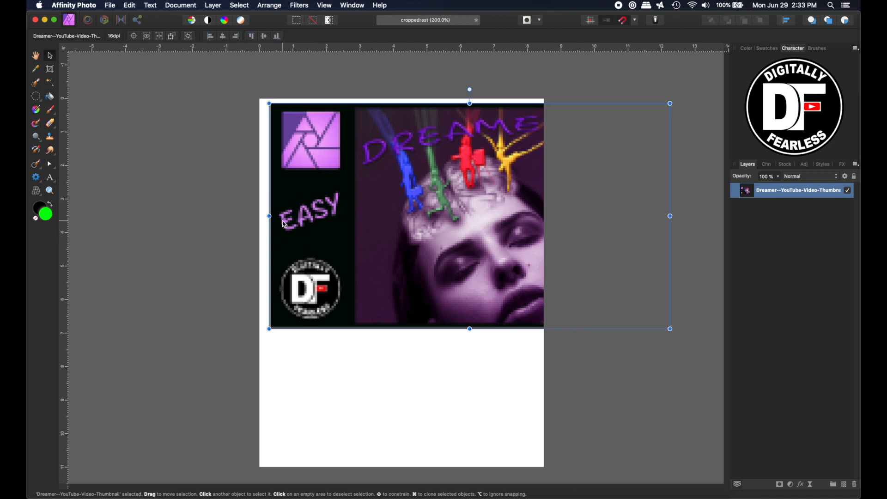
pyautogui.moveTo(330, 228)
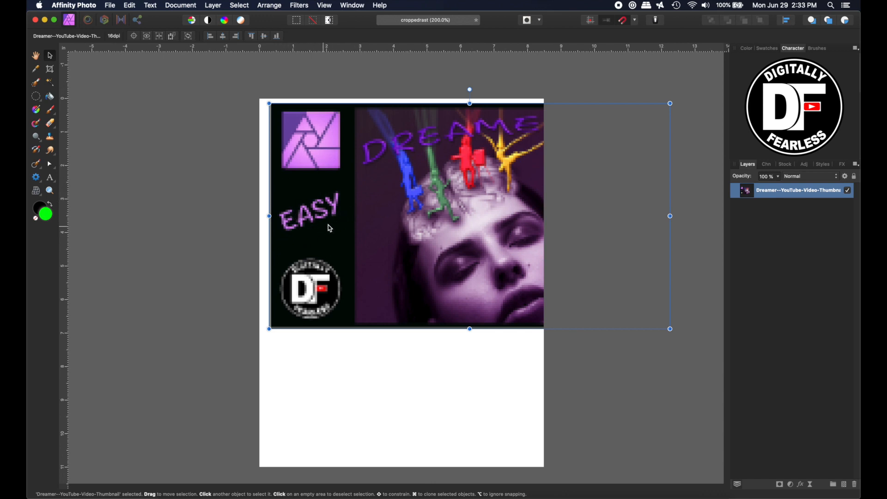
pyautogui.moveTo(338, 224)
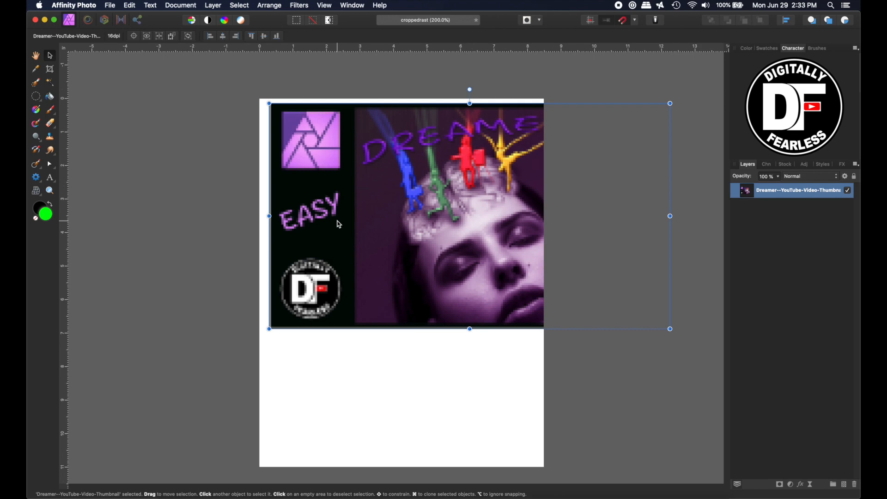